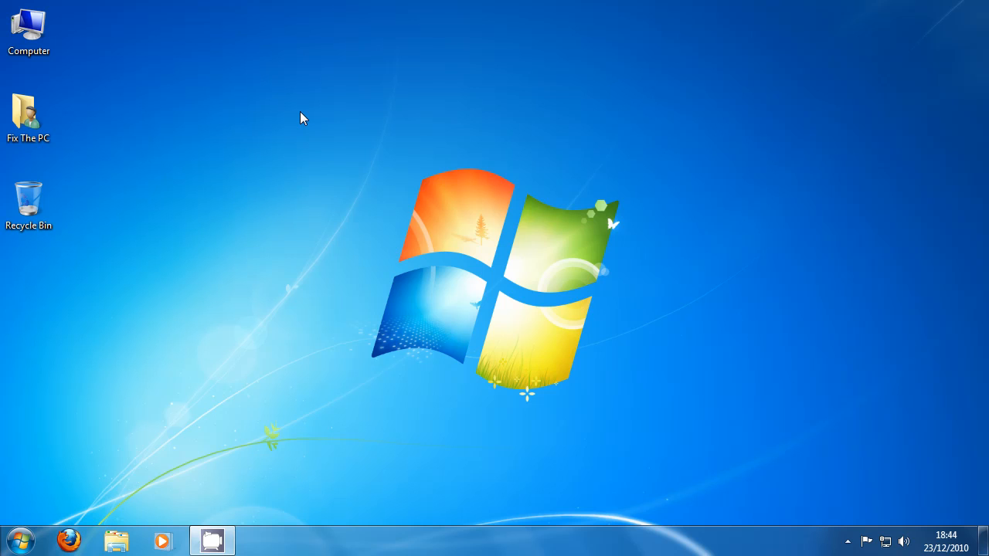
pyautogui.moveTo(300, 117)
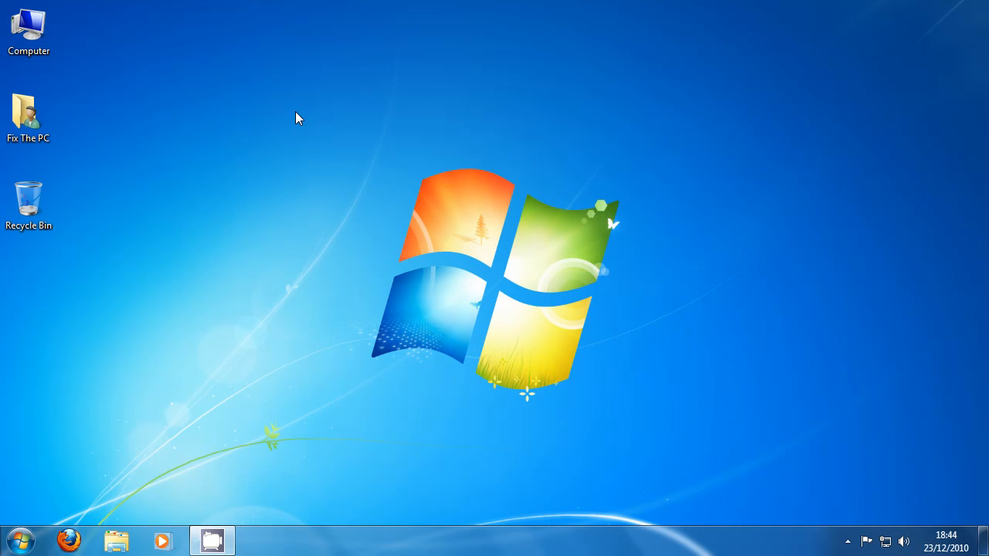
pyautogui.moveTo(224, 228)
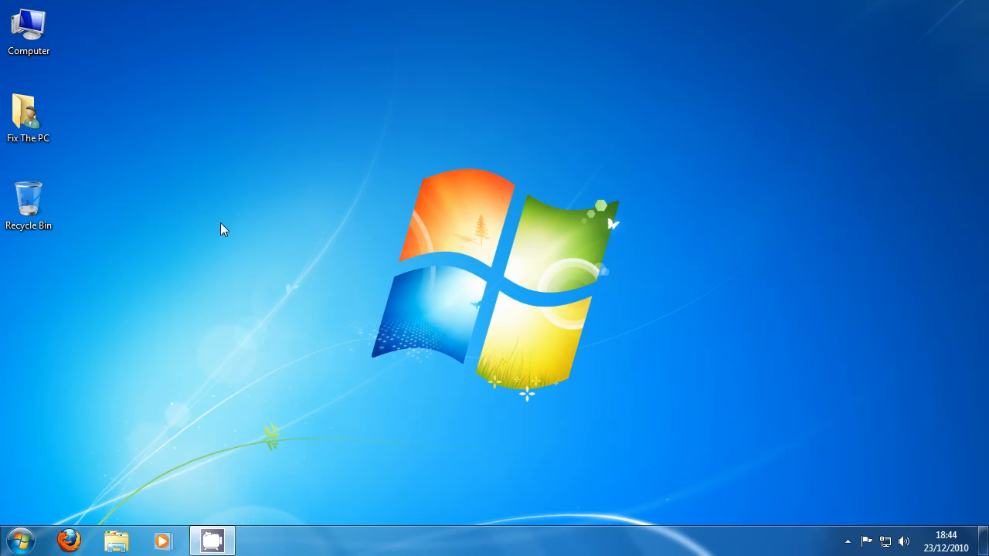
# - Launch CCleaner from the Start menu and review the Windows cleaning checklist
pyautogui.click(22, 541)
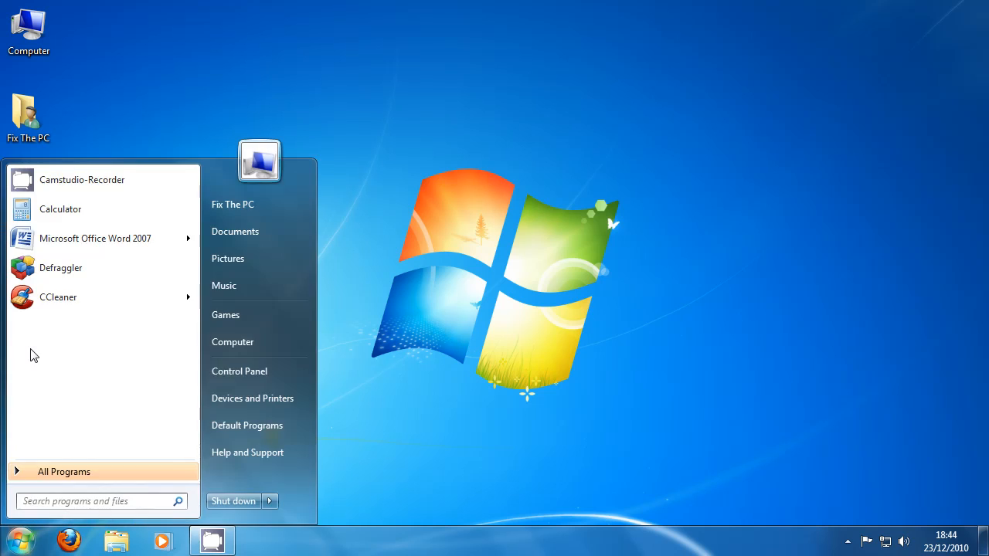
pyautogui.click(59, 297)
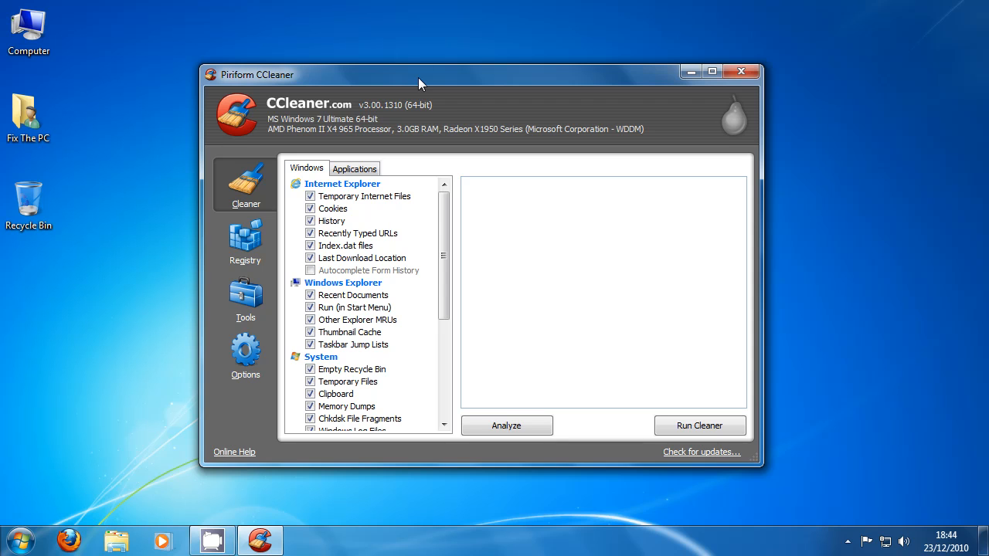
pyautogui.scroll(-3)
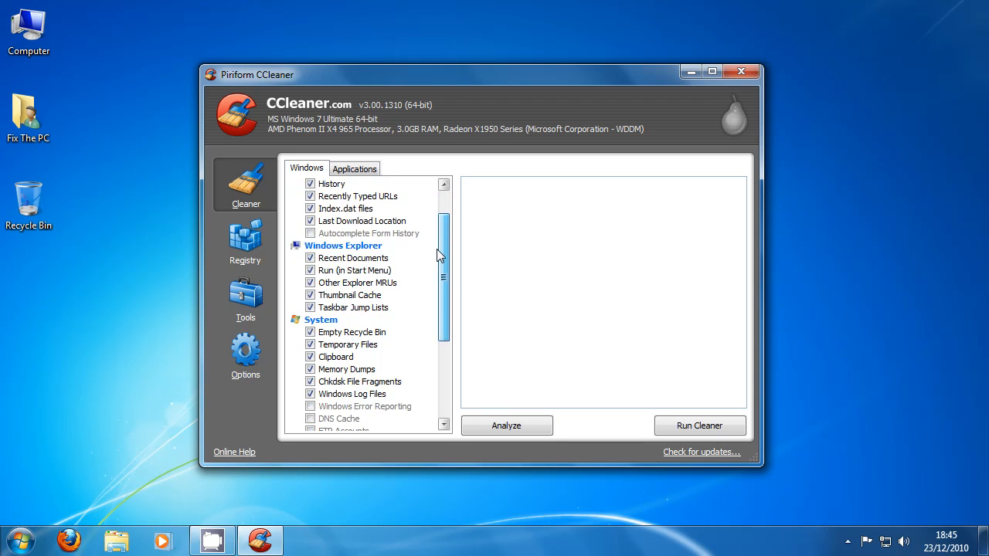
pyautogui.scroll(-3)
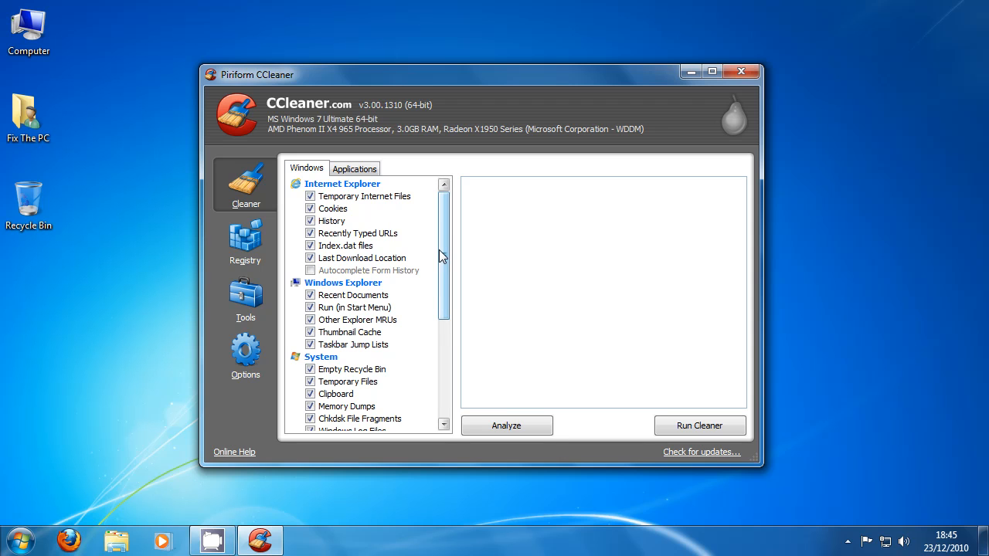
pyautogui.scroll(-3)
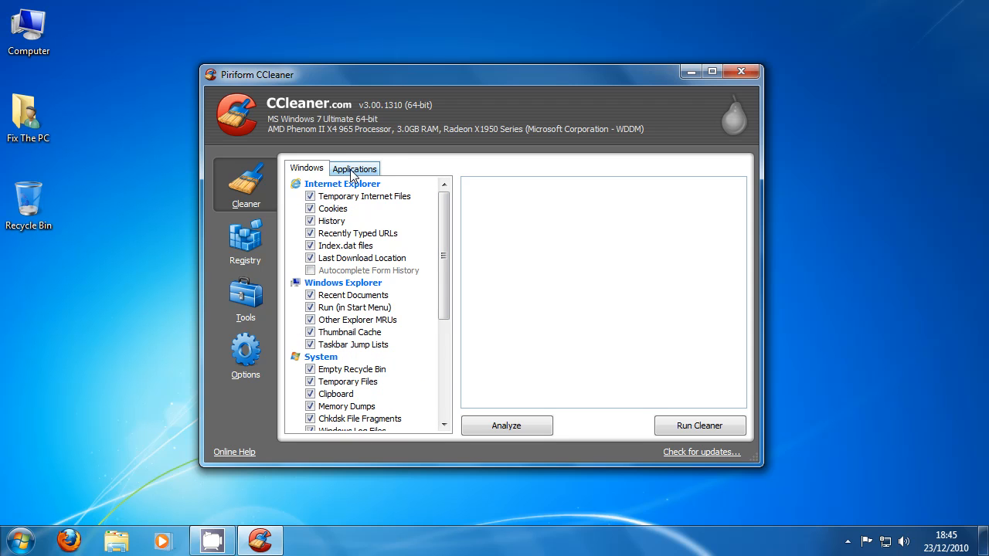
# - Look over the Applications cleaning options, then return to the Windows list
pyautogui.click(354, 169)
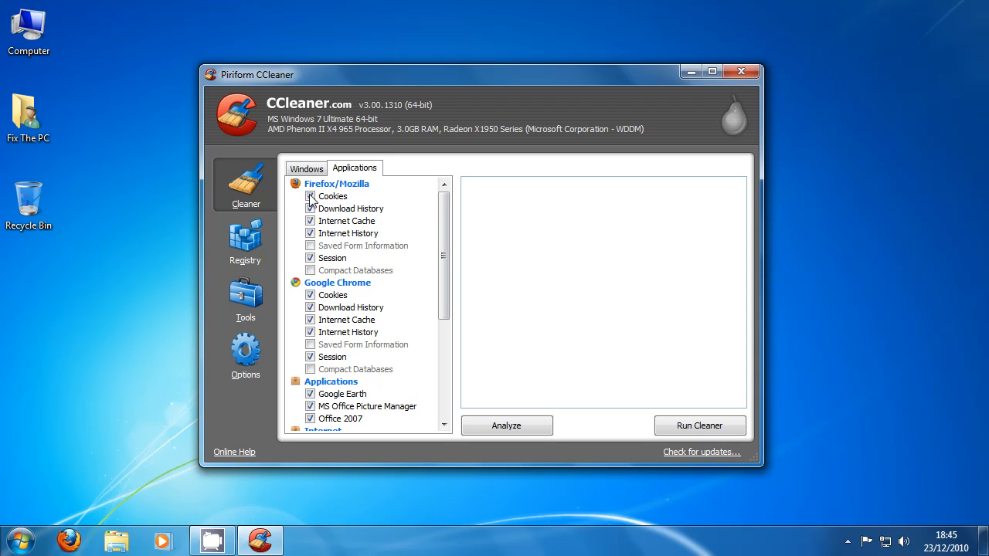
pyautogui.click(310, 195)
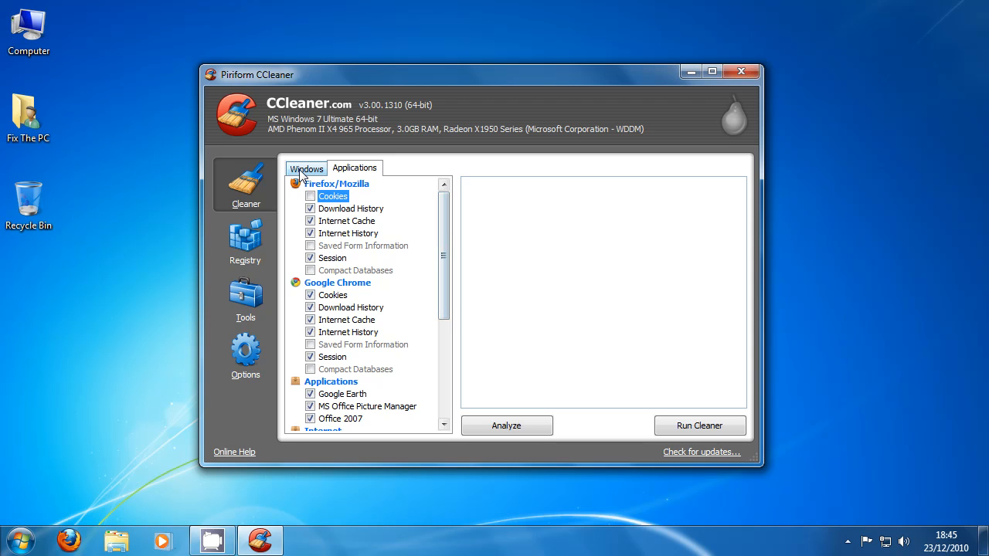
pyautogui.click(306, 167)
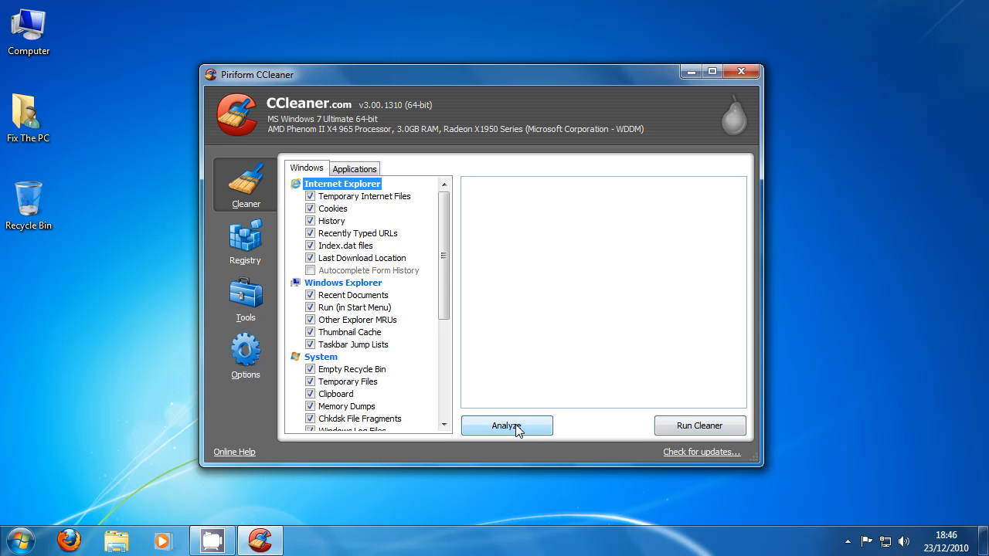
# - Analyze the C: drive, then run the cleaner to delete the 432 MB of junk found
pyautogui.click(507, 427)
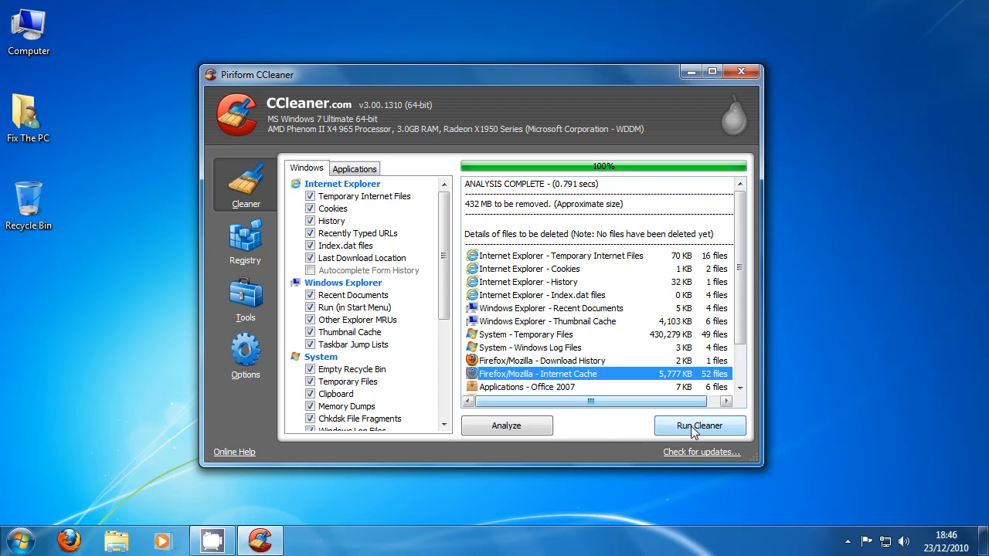
pyautogui.moveTo(601, 432)
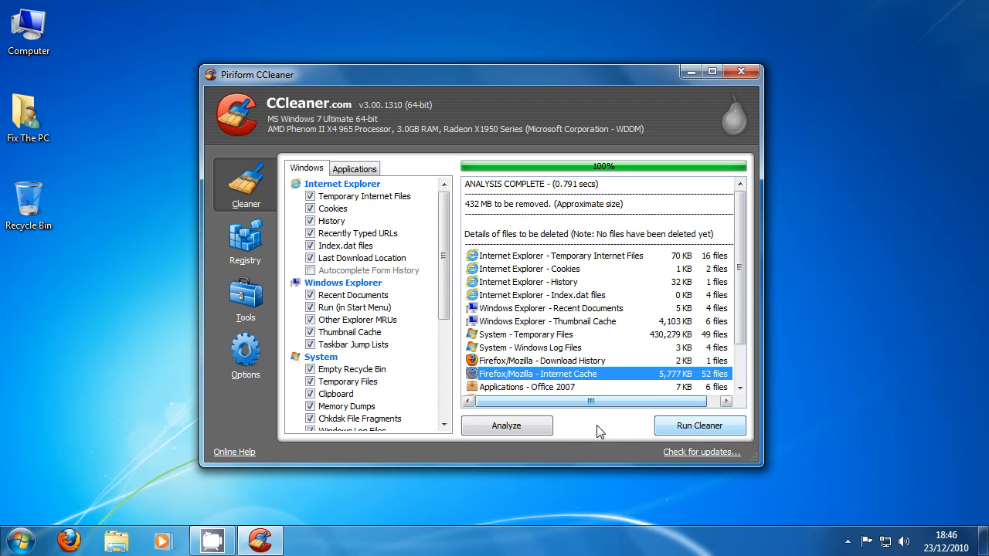
pyautogui.click(699, 427)
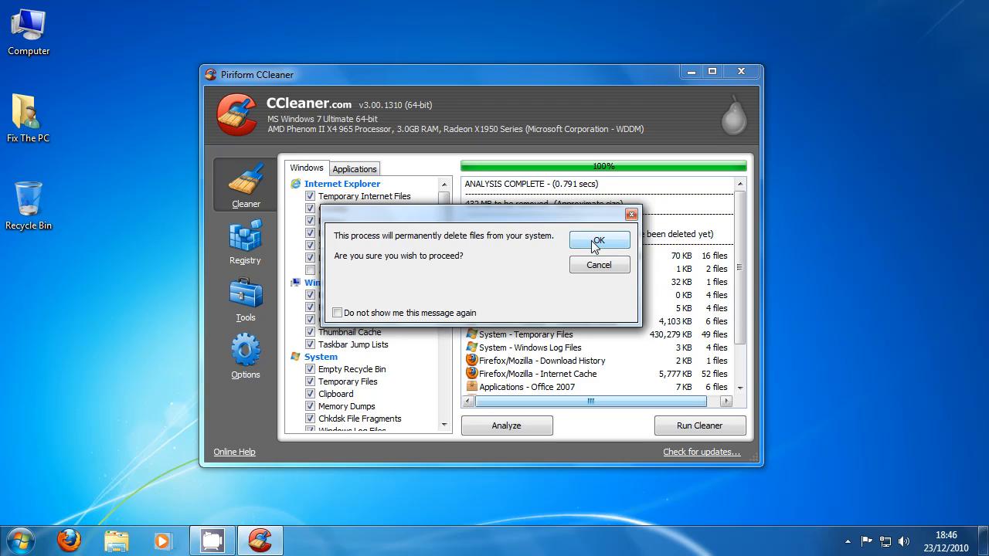
pyautogui.click(599, 240)
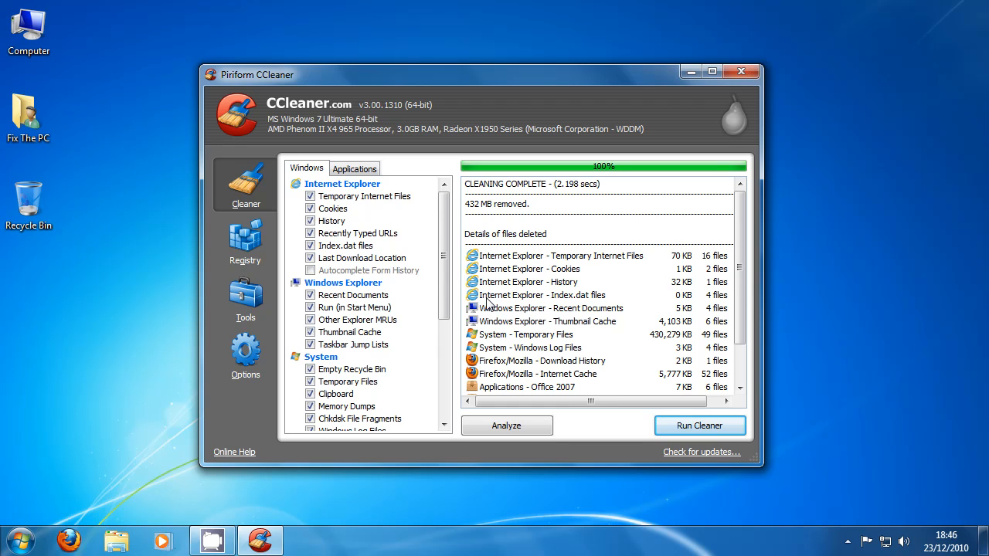
pyautogui.scroll(-3)
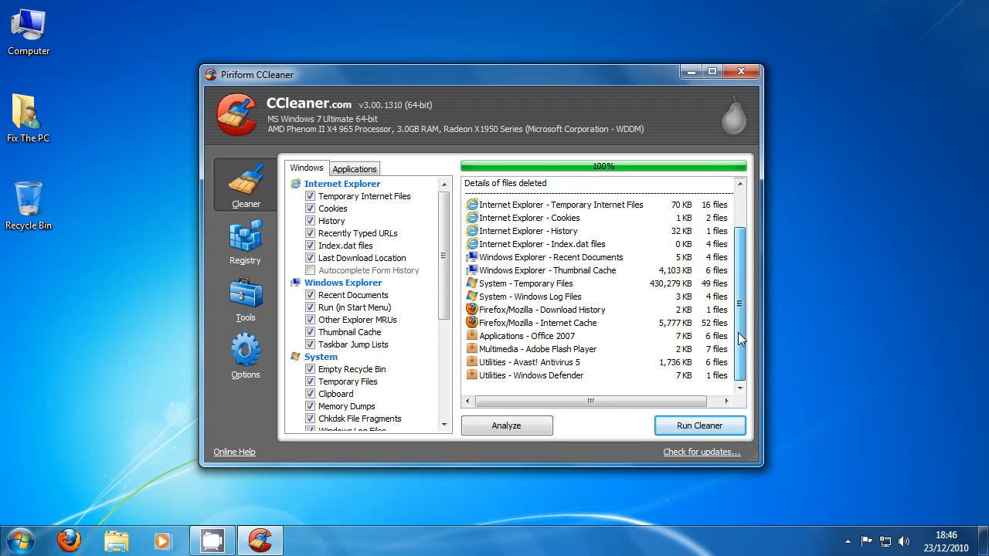
pyautogui.click(699, 427)
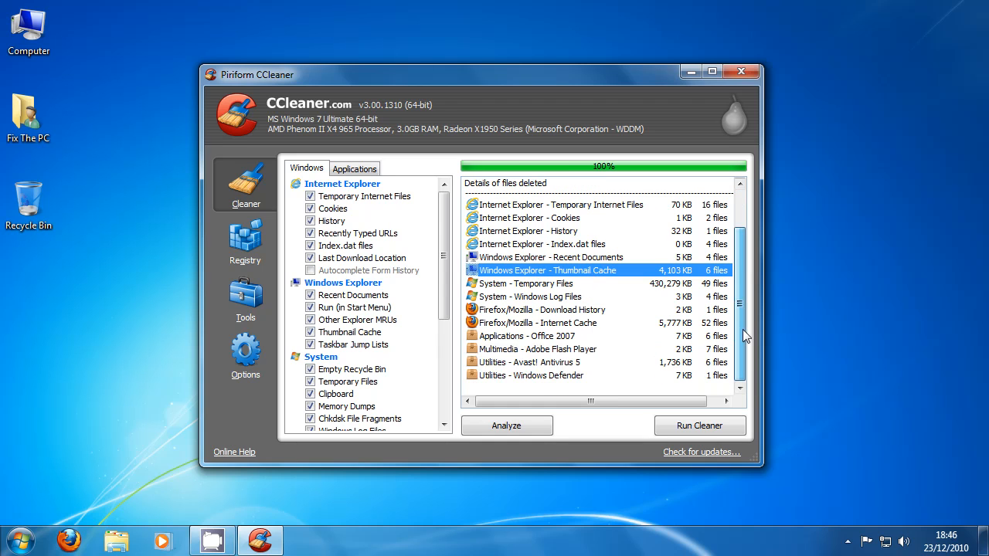
pyautogui.moveTo(743, 348)
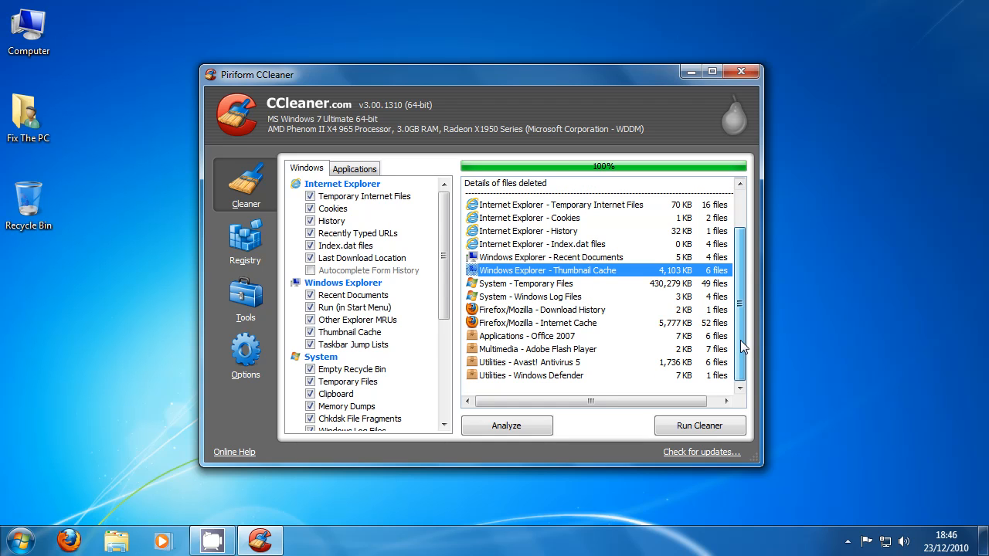
pyautogui.moveTo(284, 269)
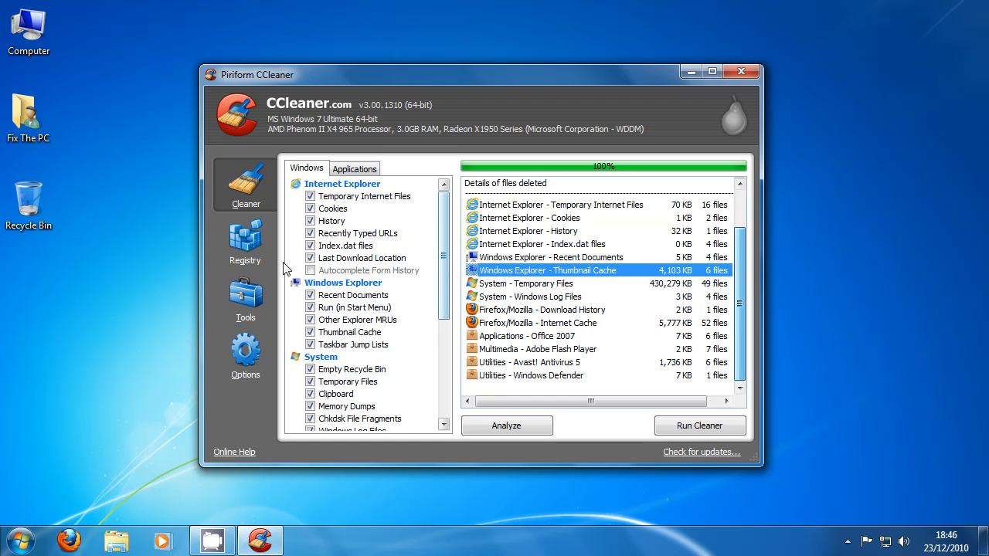
pyautogui.moveTo(378, 260)
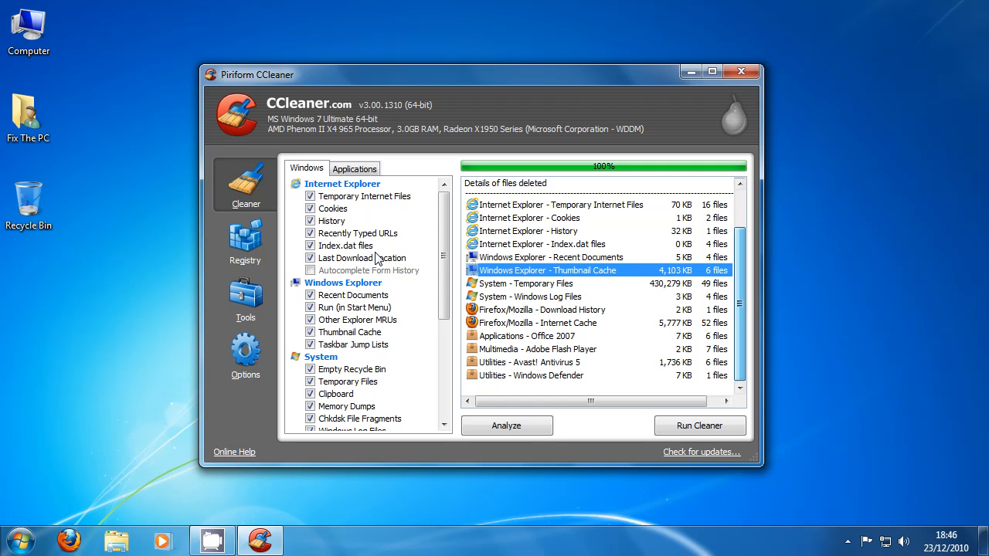
# - Scan the registry for issues in CCleaner's Registry section
pyautogui.click(245, 240)
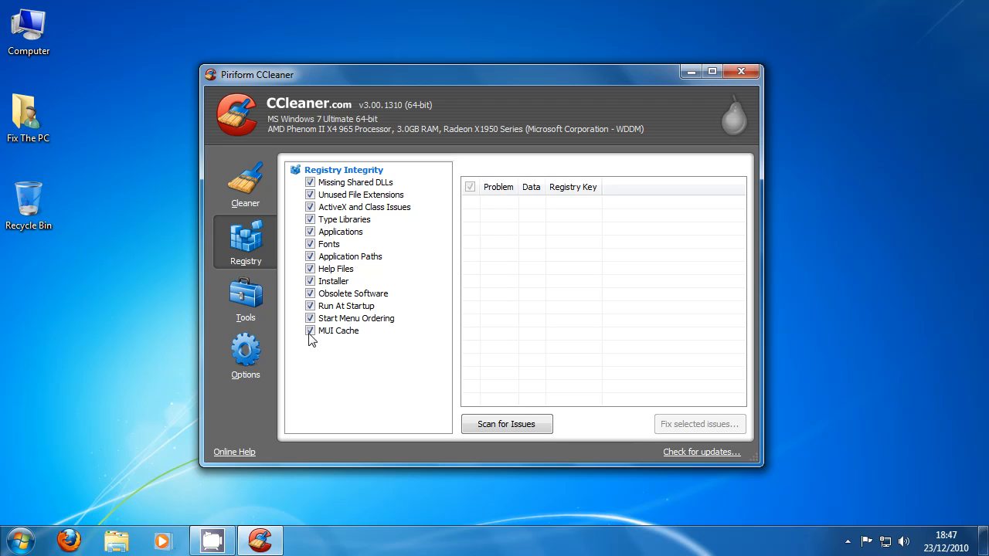
pyautogui.moveTo(369, 204)
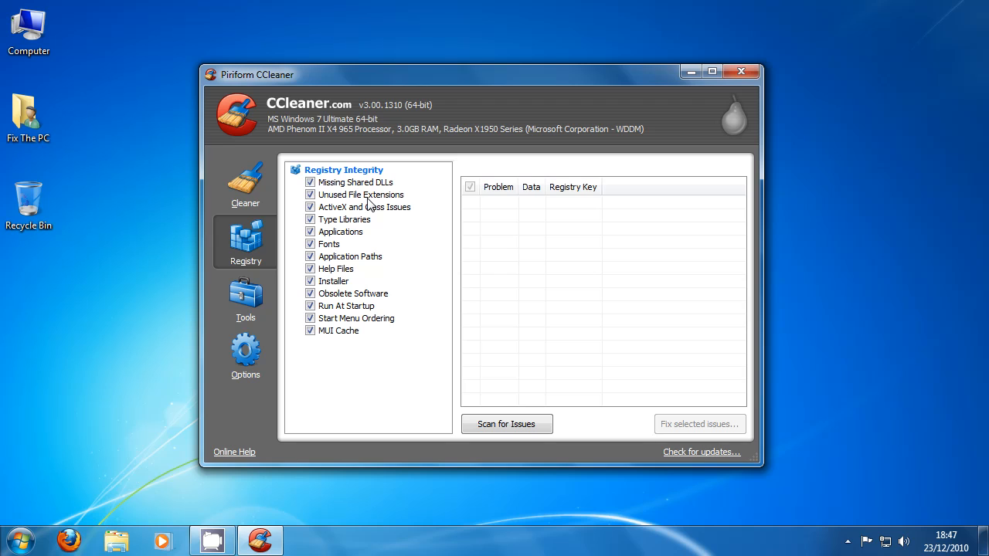
pyautogui.moveTo(381, 255)
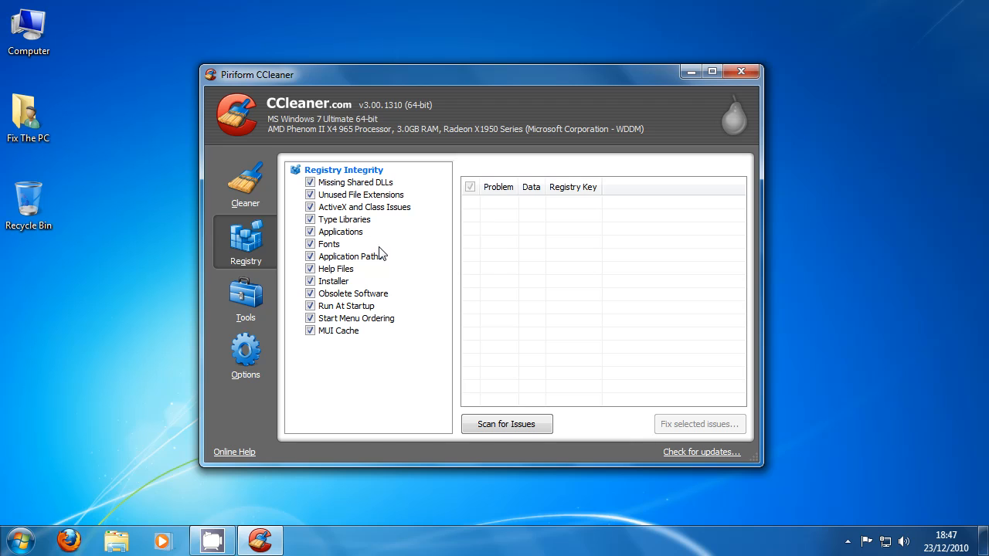
pyautogui.moveTo(507, 424)
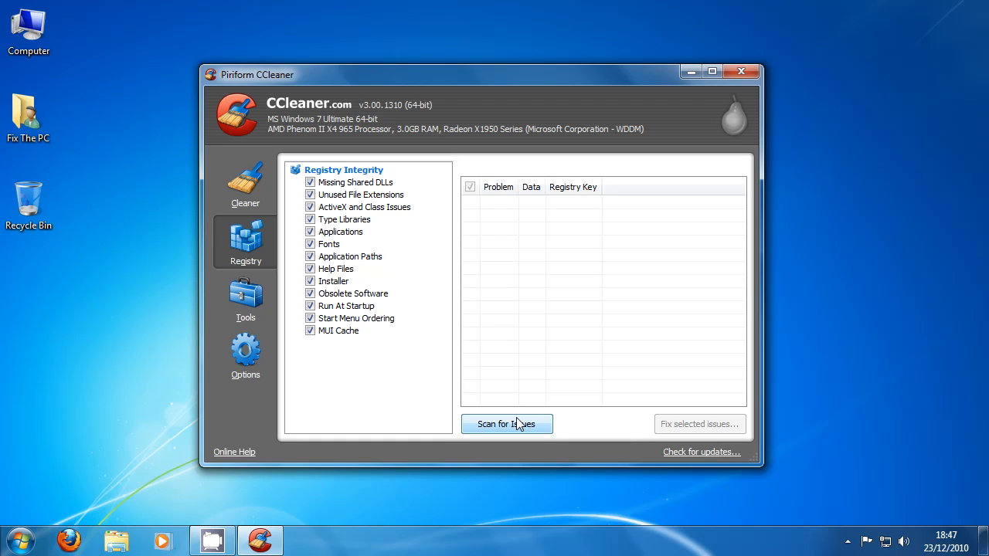
pyautogui.click(507, 424)
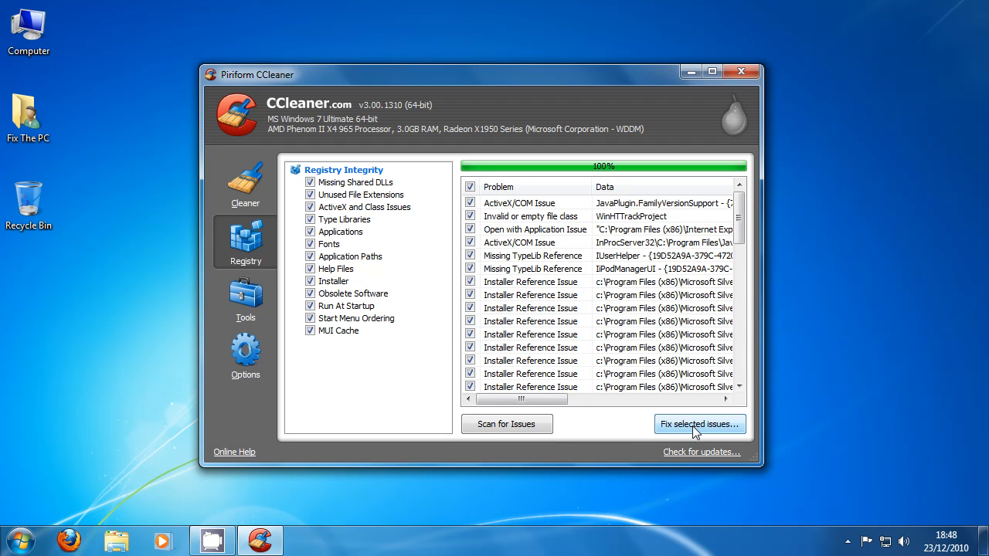
# - Start fixing the registry issues, saving a registry backup to the chosen drive first
pyautogui.click(699, 423)
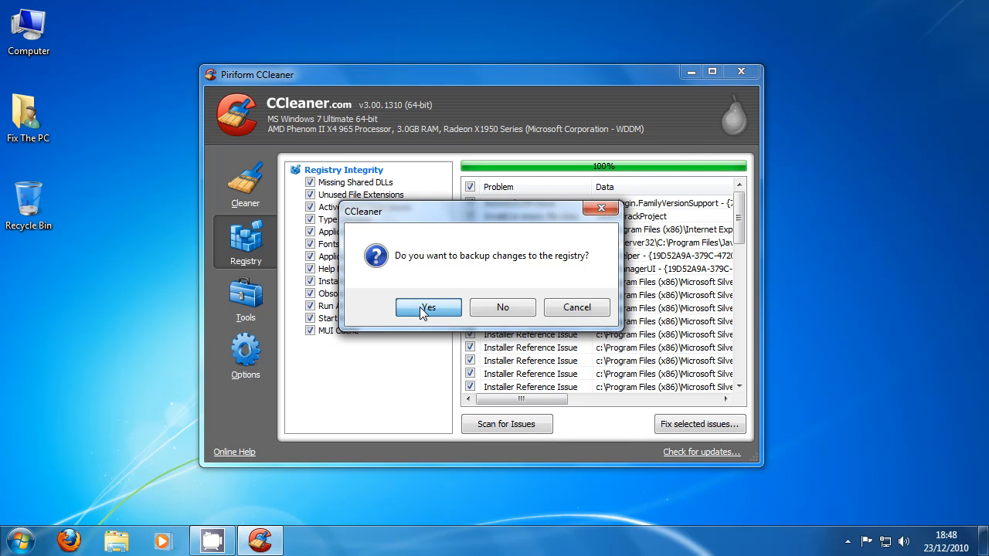
pyautogui.click(428, 306)
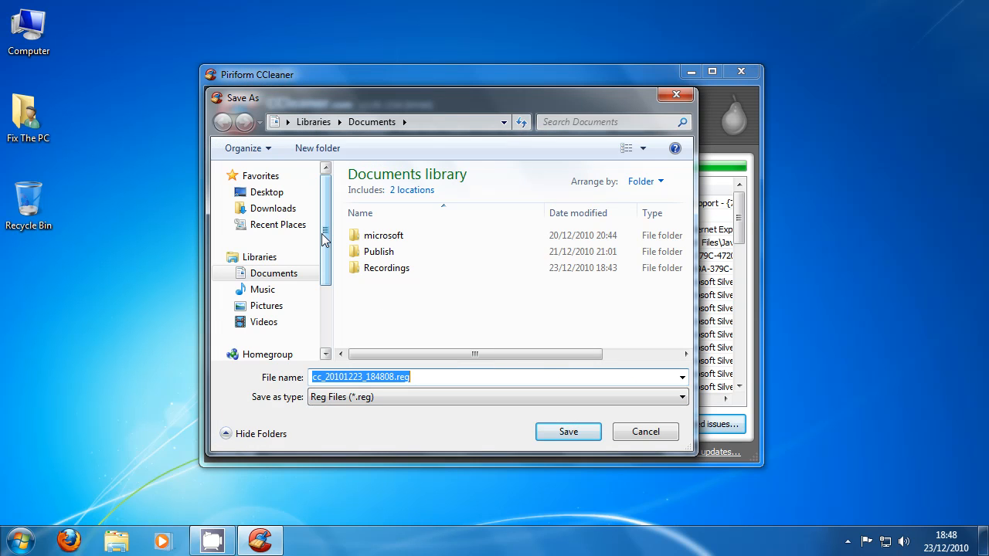
pyautogui.click(262, 298)
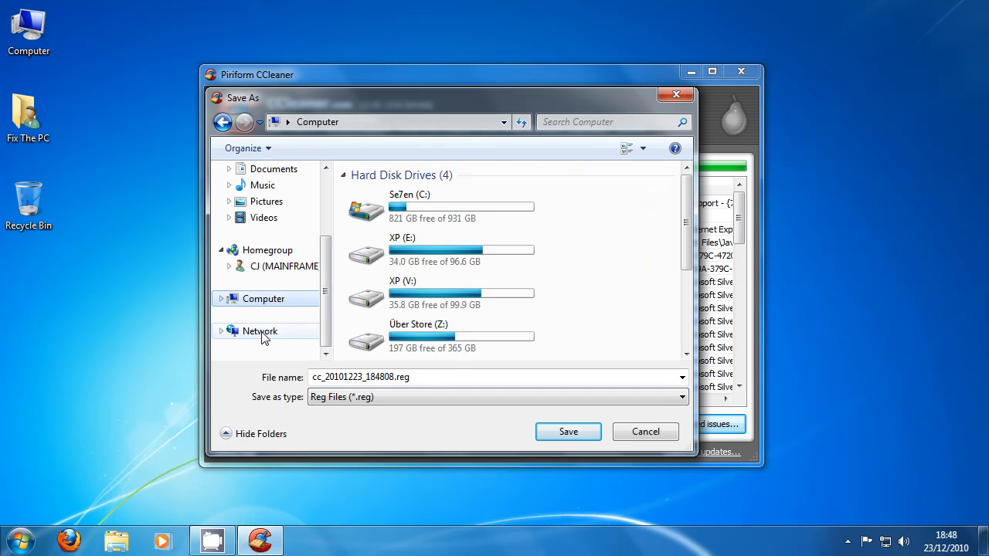
pyautogui.doubleClick(365, 208)
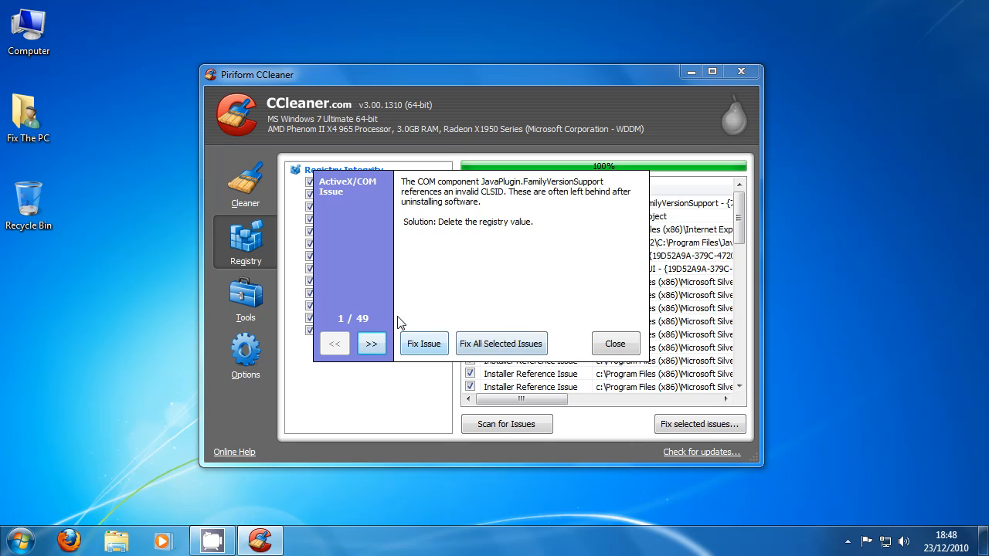
pyautogui.moveTo(387, 300)
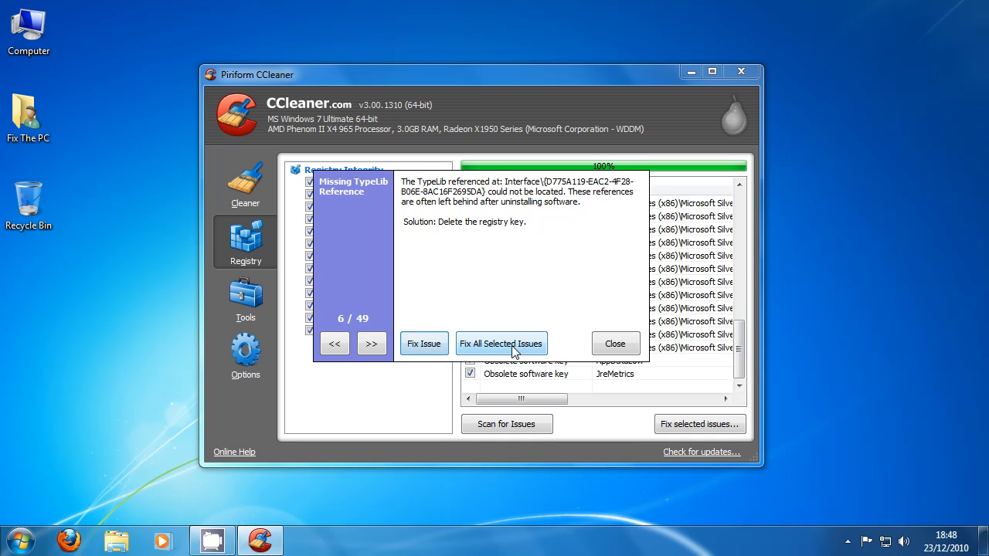
# - Fix all 49 selected registry issues and close the summary
pyautogui.click(500, 344)
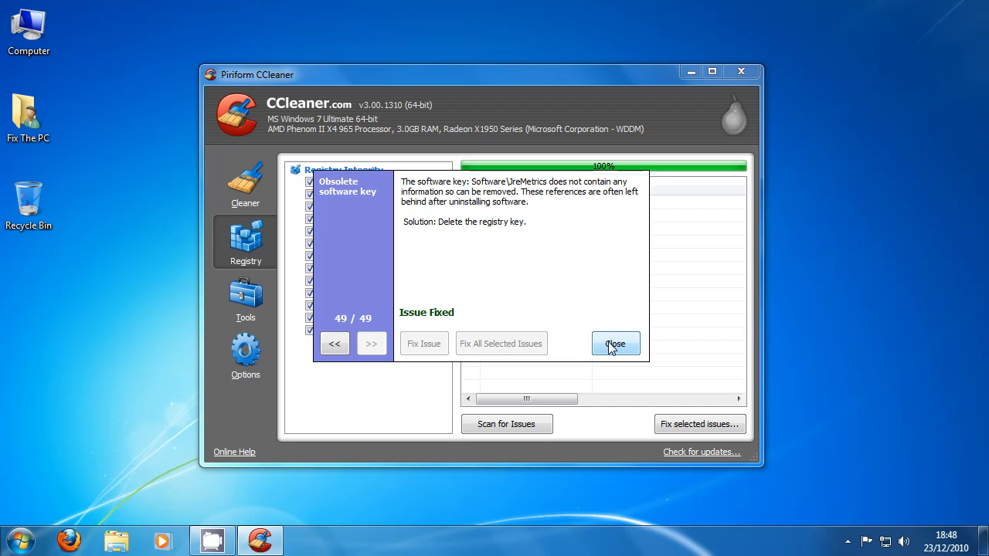
pyautogui.click(615, 343)
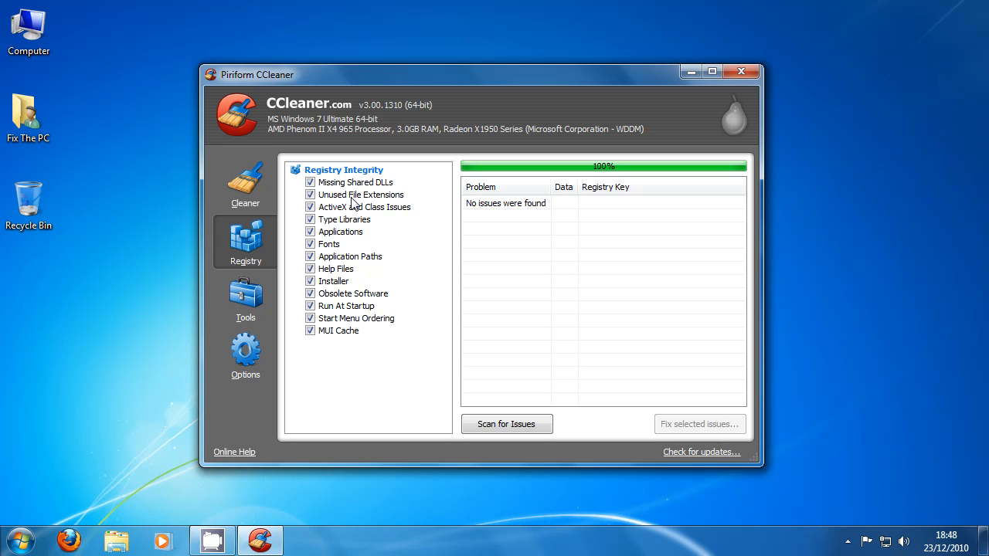
pyautogui.moveTo(244, 297)
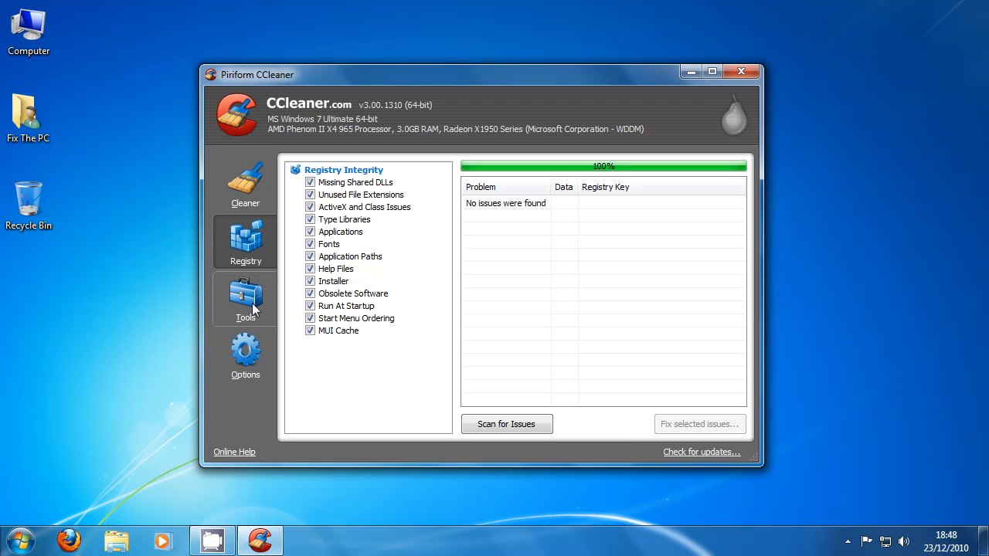
# - Close CCleaner and browse the Start menu's programs list for Defraggler
pyautogui.click(741, 72)
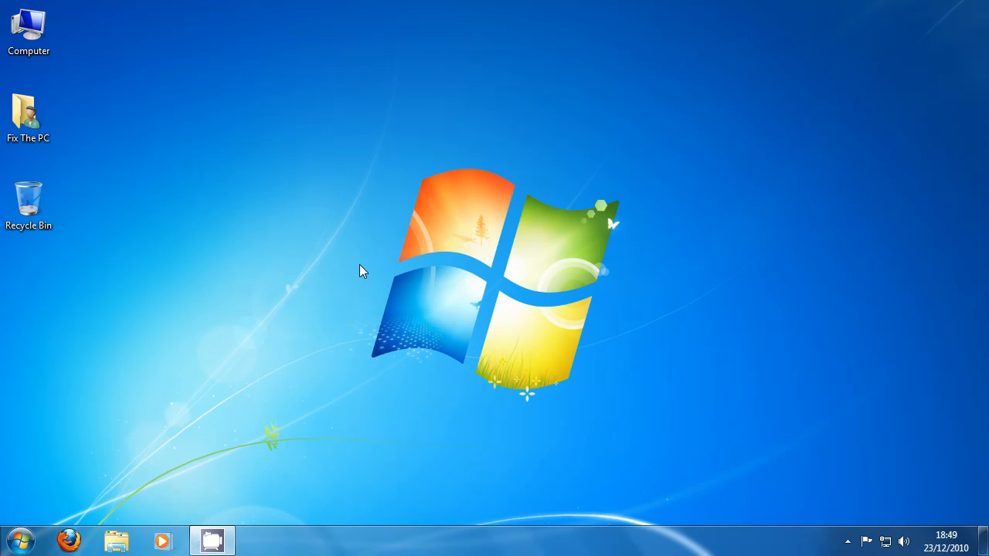
pyautogui.click(22, 541)
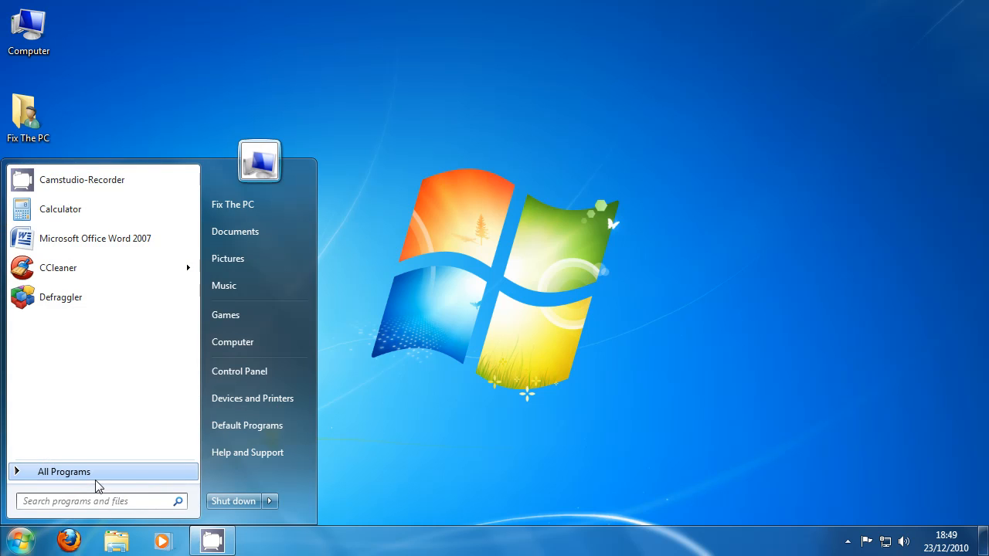
pyautogui.click(64, 471)
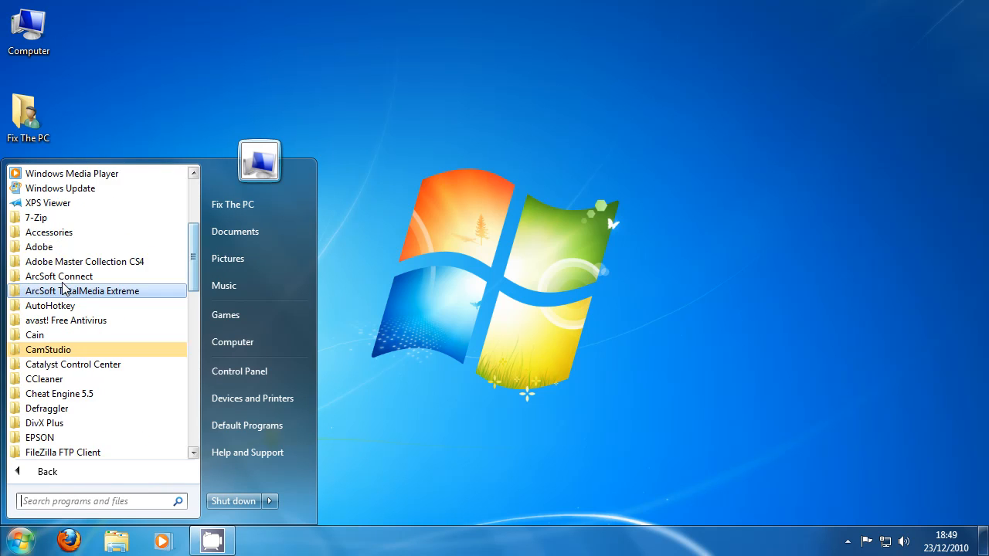
pyautogui.click(46, 471)
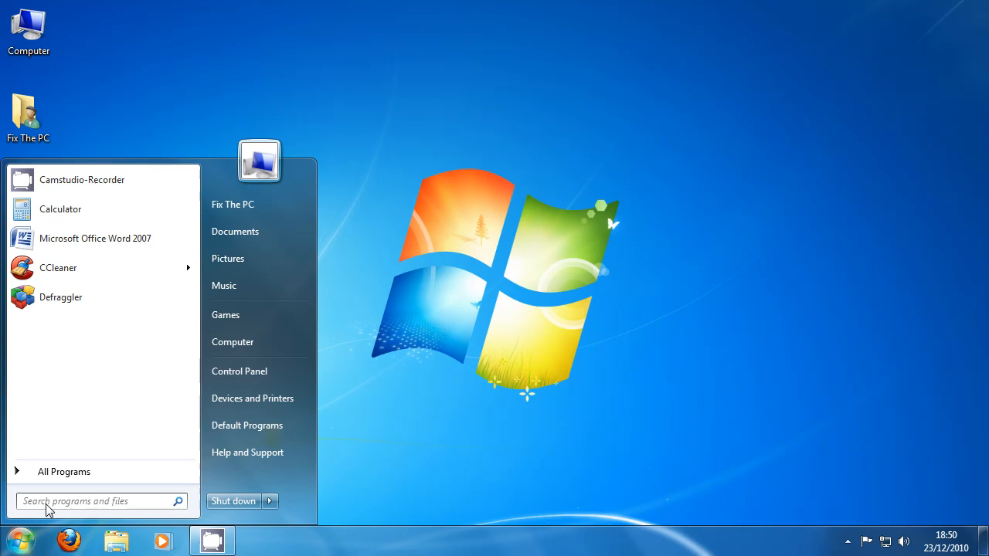
pyautogui.moveTo(60, 296)
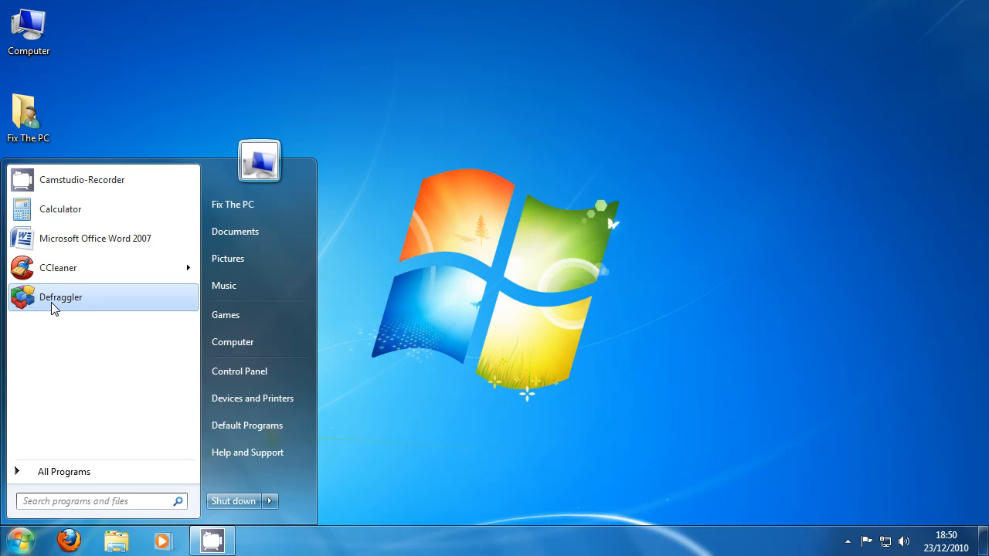
pyautogui.moveTo(93, 267)
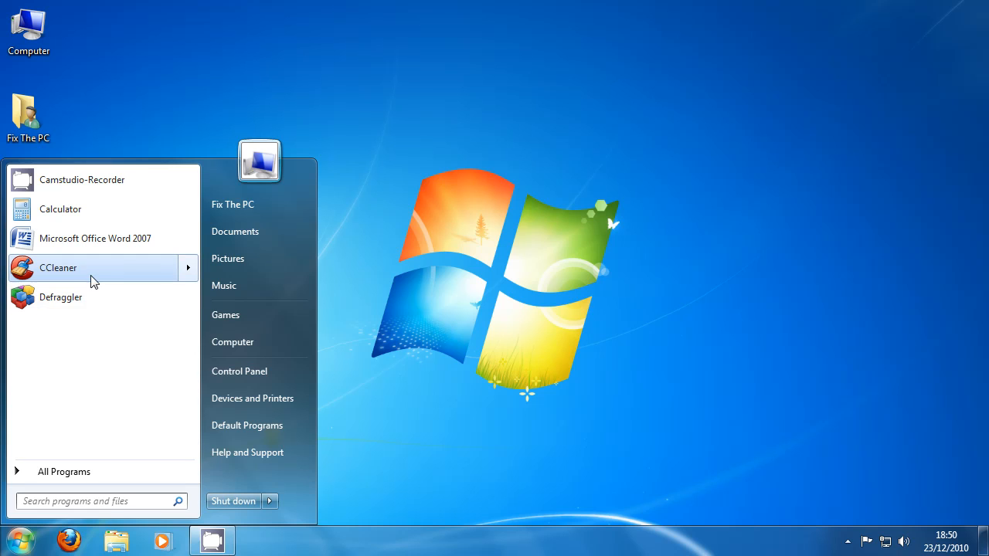
# - Launch Defraggler, let C: analyse to 113 fragmented files, and view the drive-map legend
pyautogui.click(174, 347)
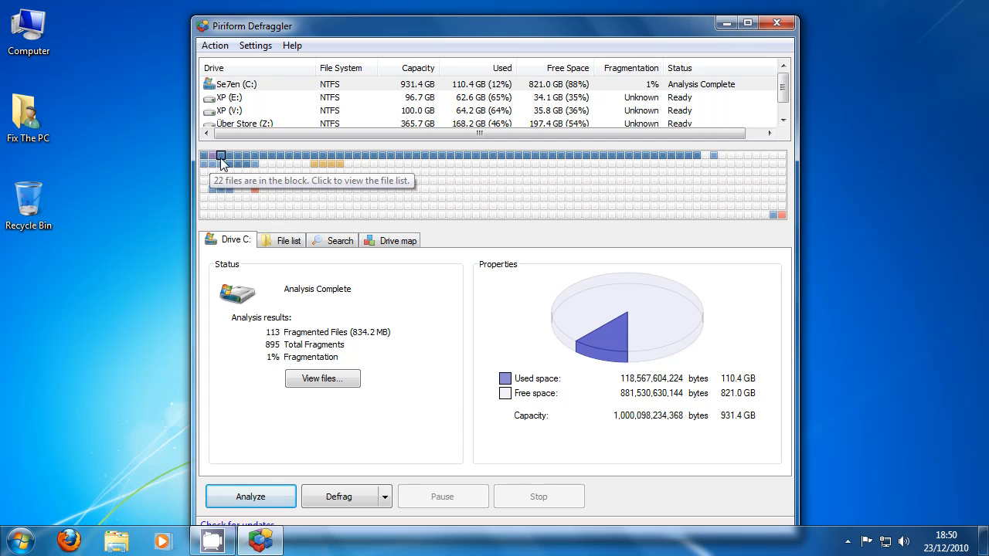
pyautogui.click(397, 241)
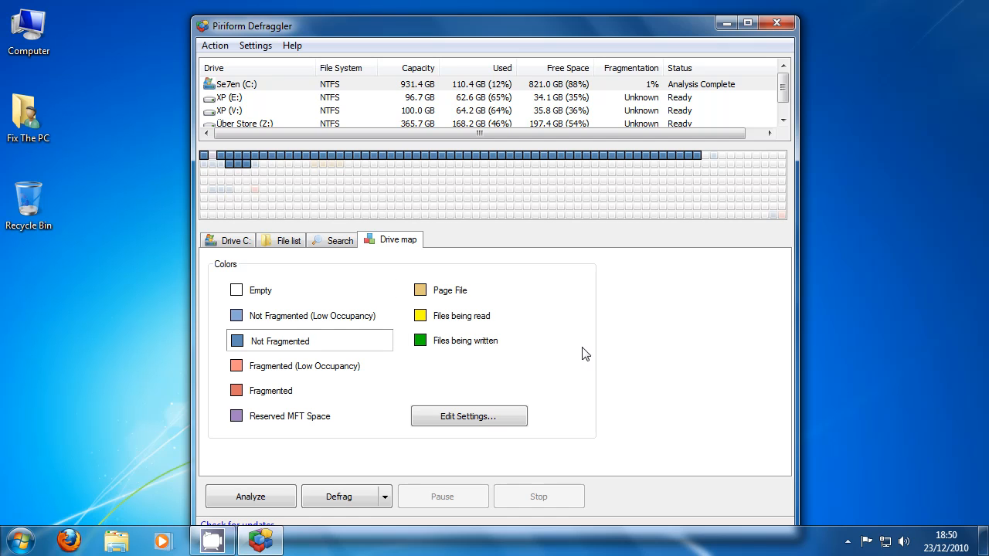
pyautogui.moveTo(272, 165)
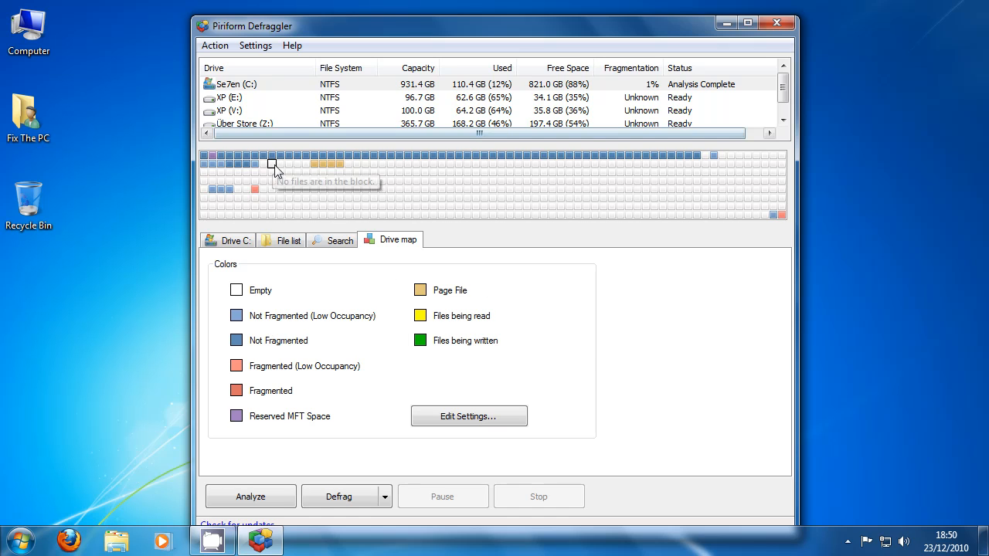
pyautogui.moveTo(332, 164)
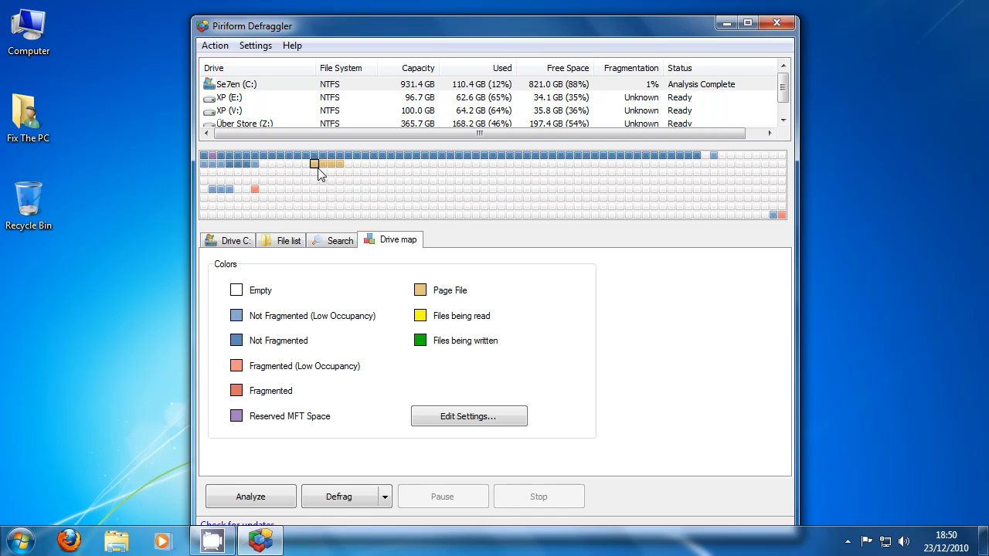
pyautogui.moveTo(340, 164)
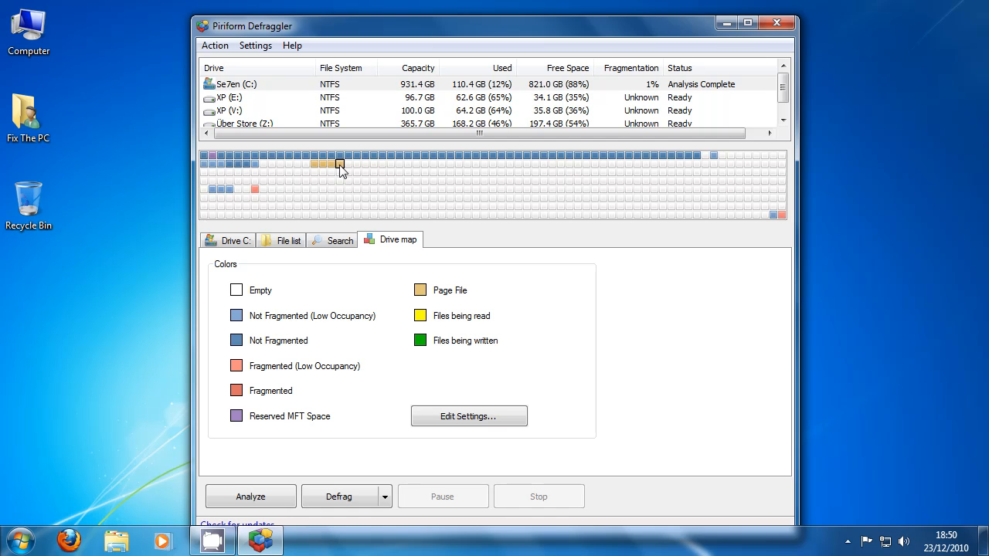
pyautogui.moveTo(838, 210)
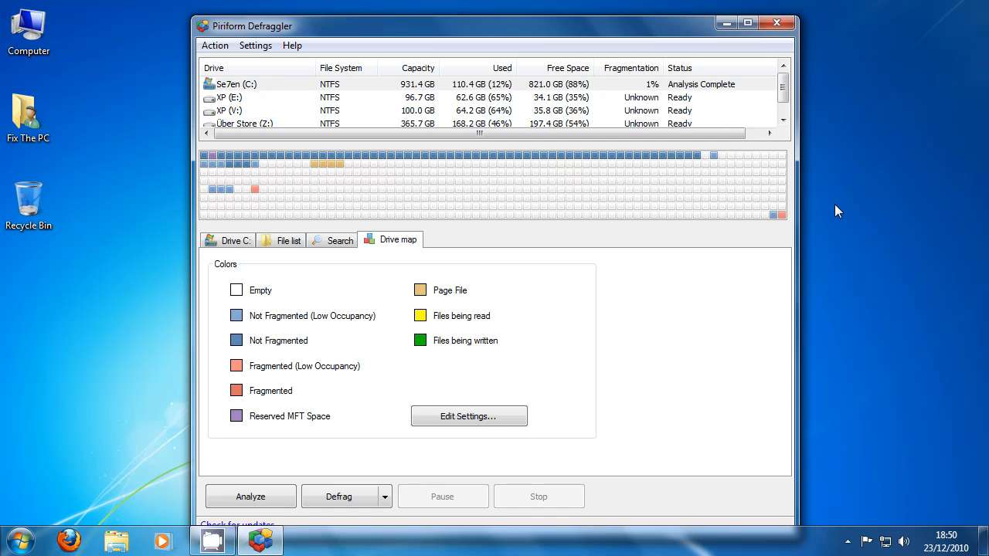
pyautogui.moveTo(190, 170)
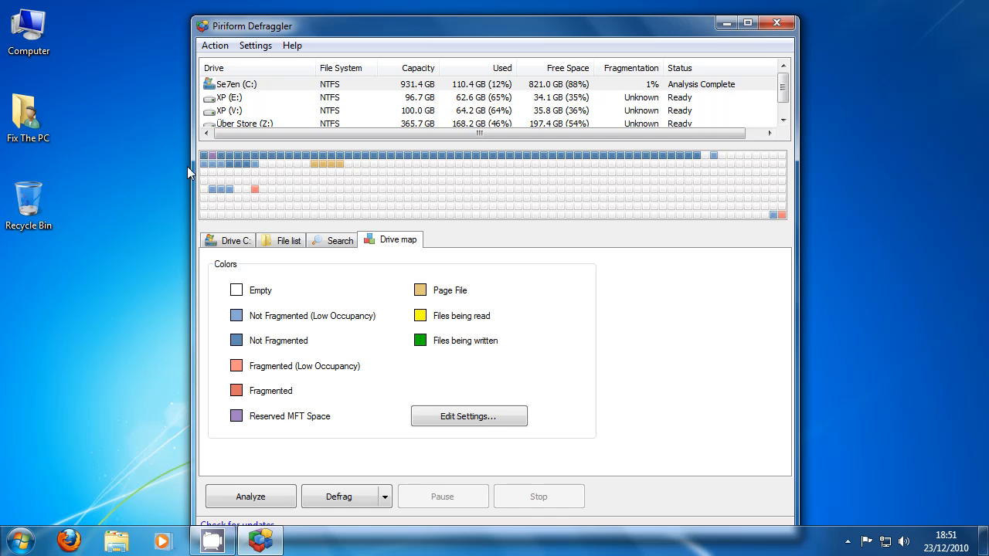
pyautogui.moveTo(431, 286)
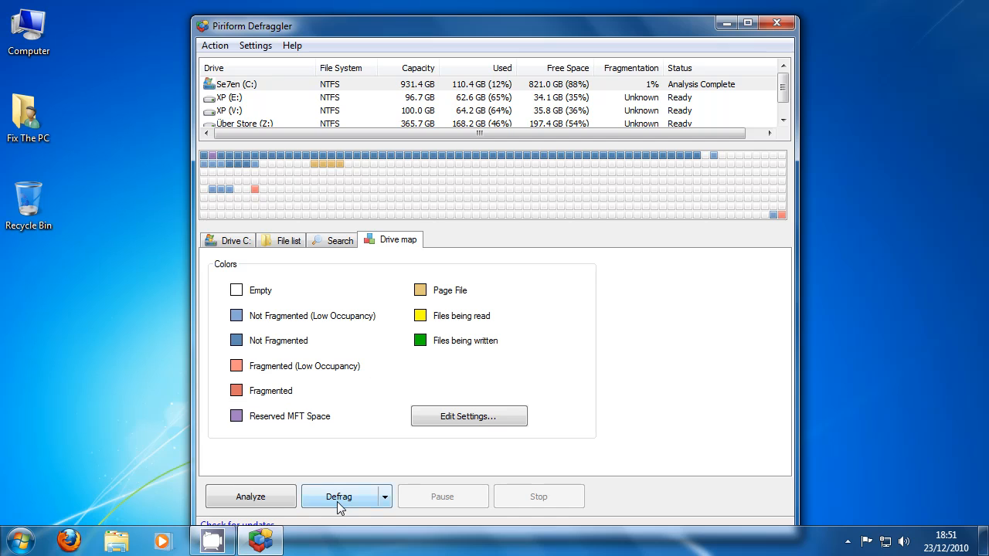
# - Start a full defragmentation of the C: drive and maximize the window
pyautogui.click(340, 496)
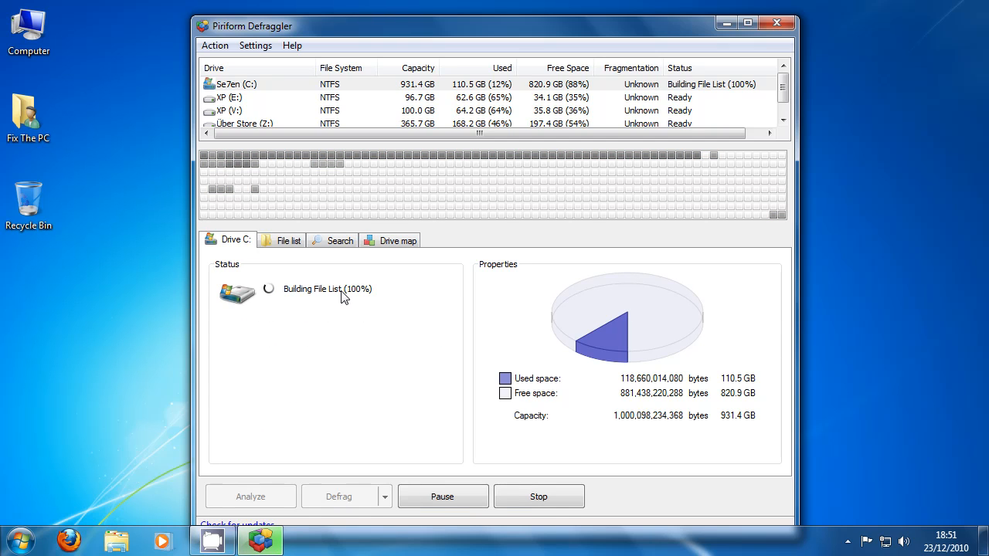
pyautogui.click(340, 496)
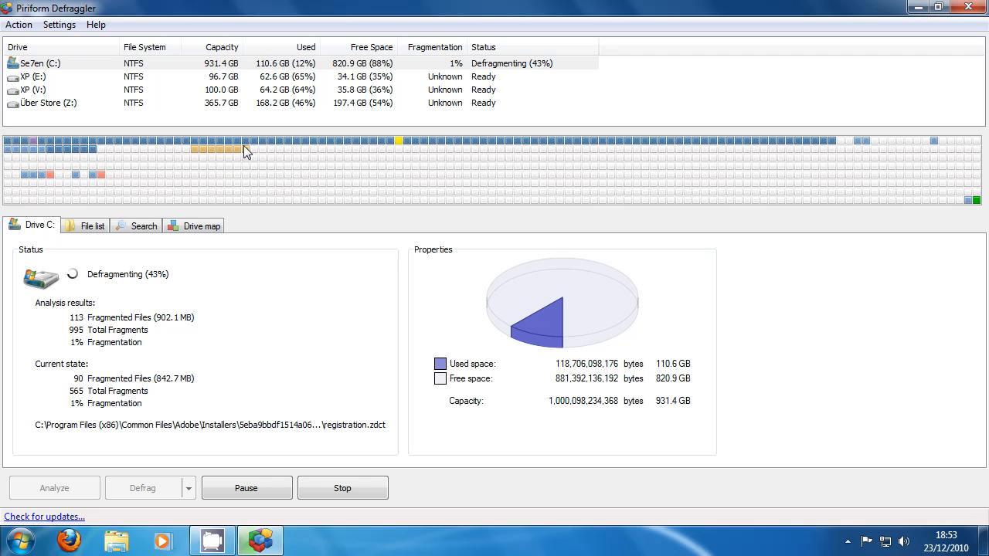
# - Reach the Advanced performance options via Computer Properties, showing the 6144 MB paging file
pyautogui.click(918, 6)
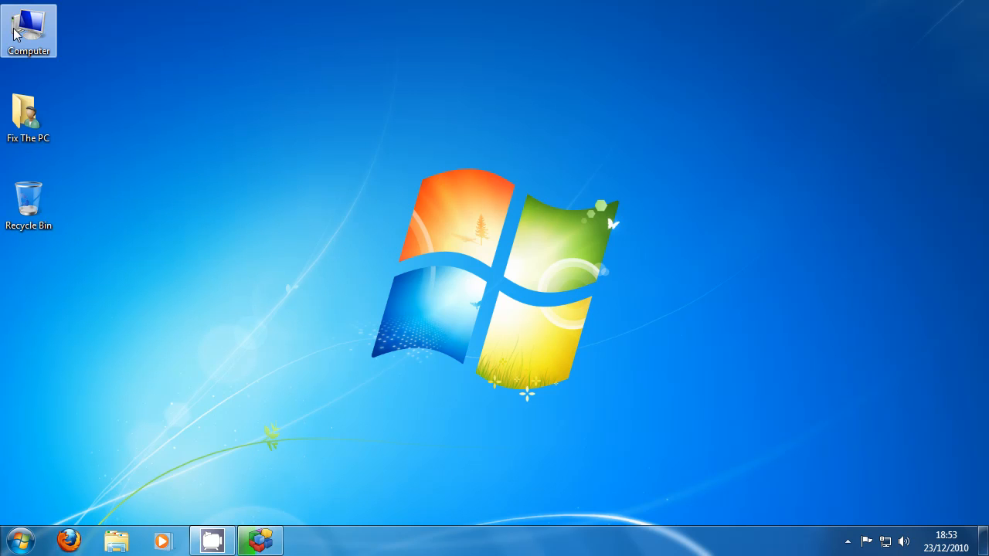
pyautogui.rightClick(28, 28)
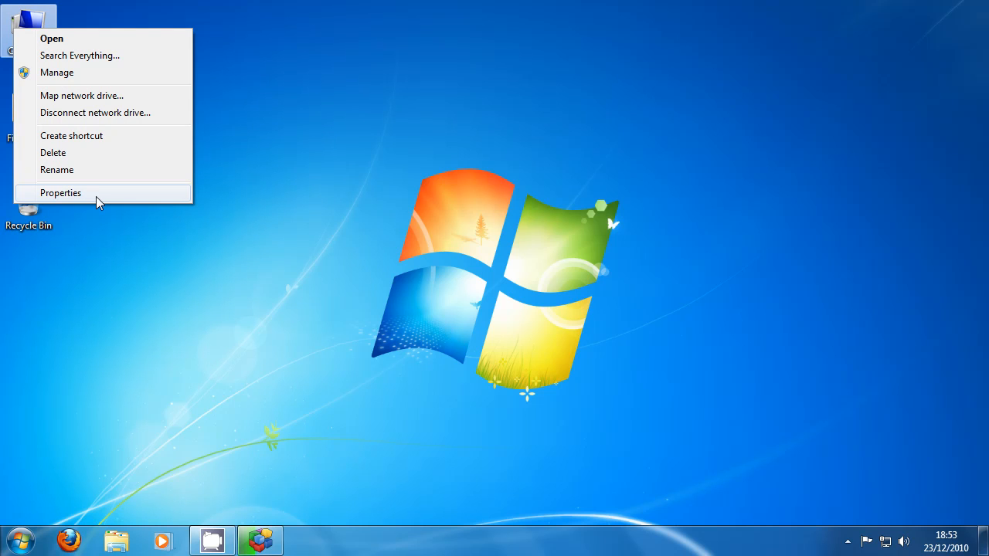
pyautogui.click(61, 192)
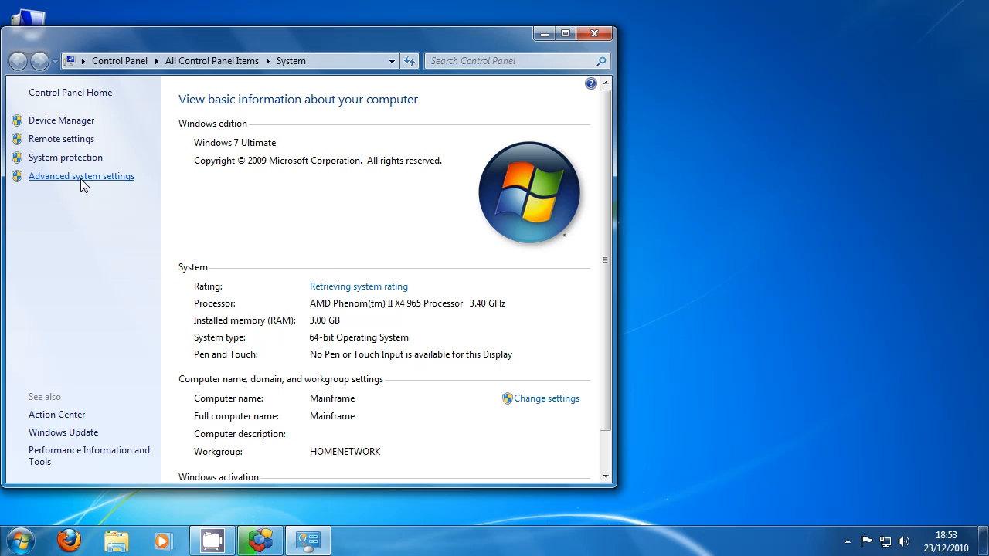
pyautogui.moveTo(84, 191)
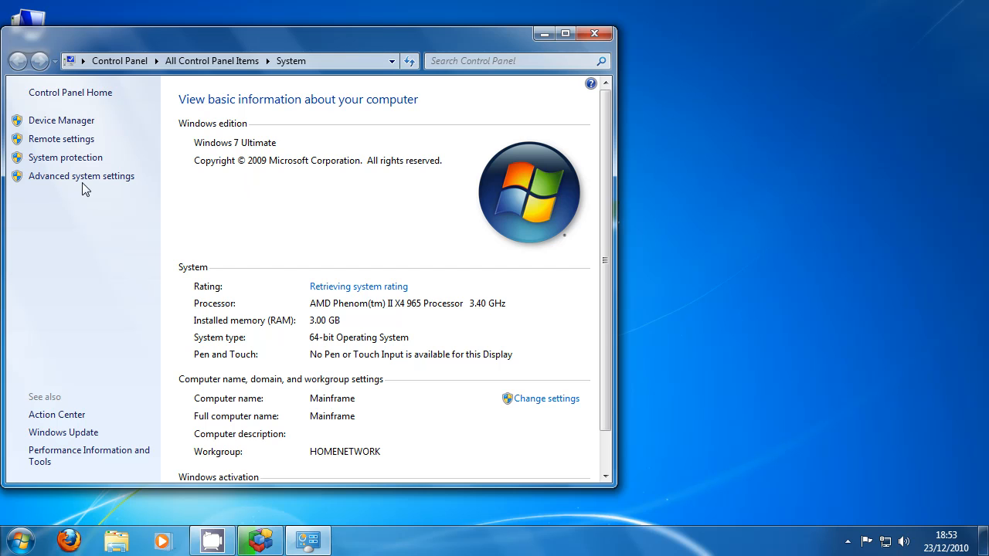
pyautogui.click(80, 176)
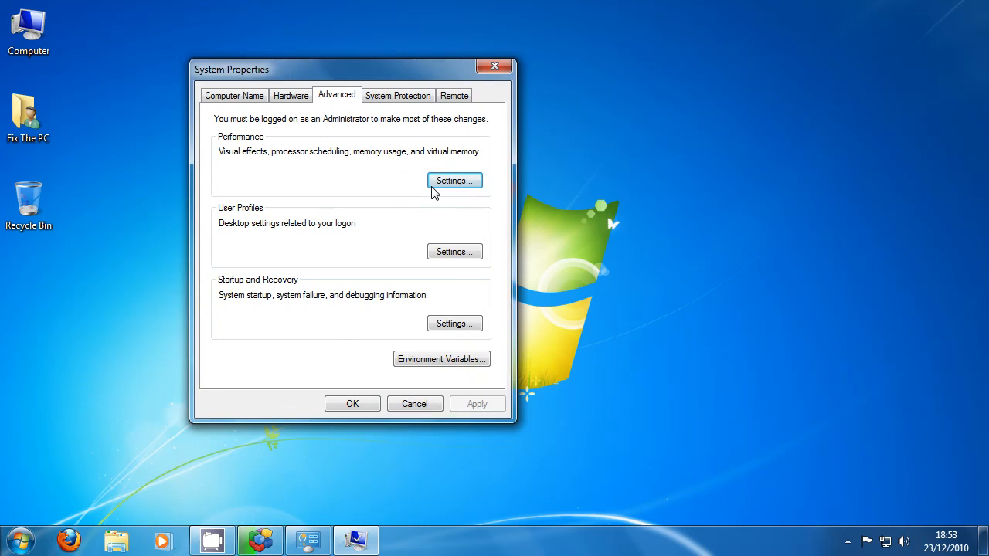
pyautogui.click(455, 180)
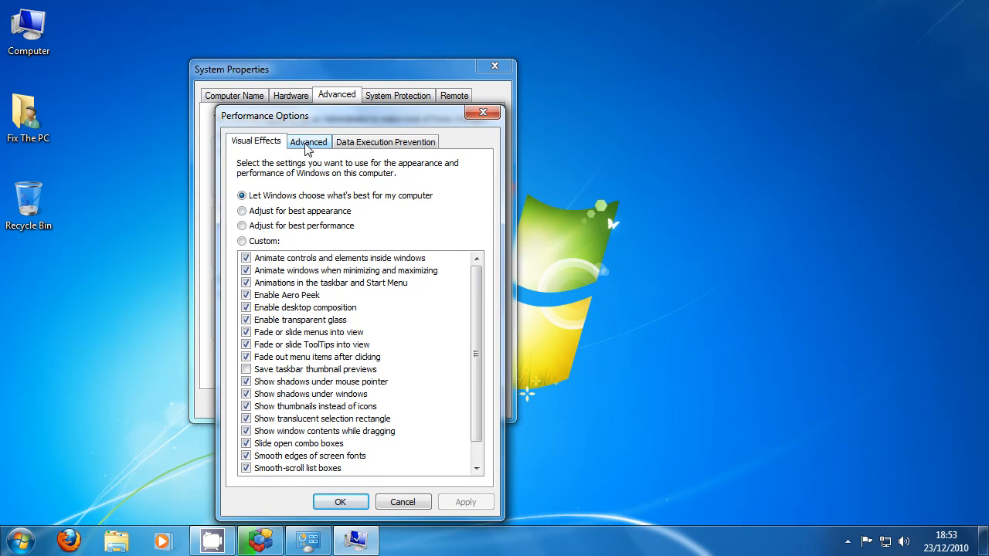
pyautogui.click(309, 142)
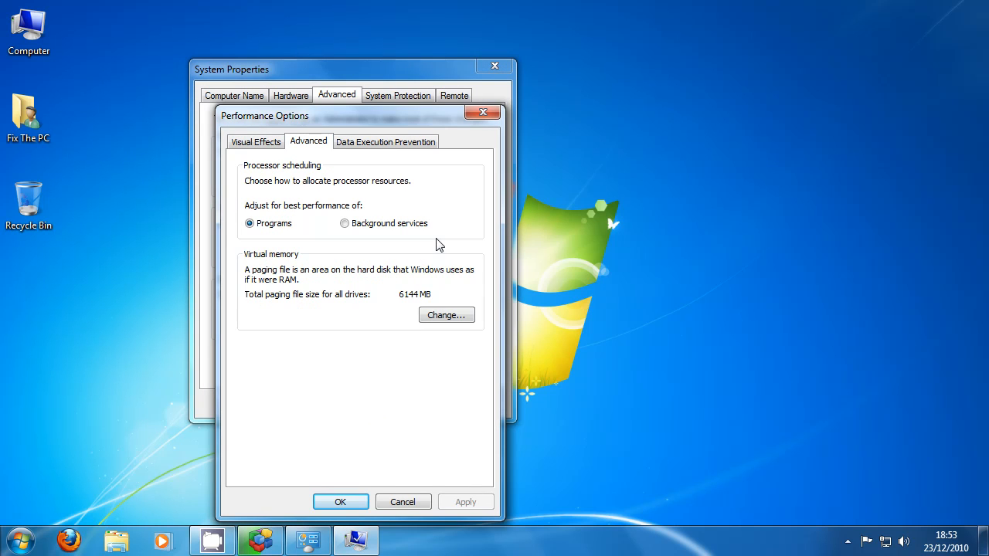
pyautogui.moveTo(396, 315)
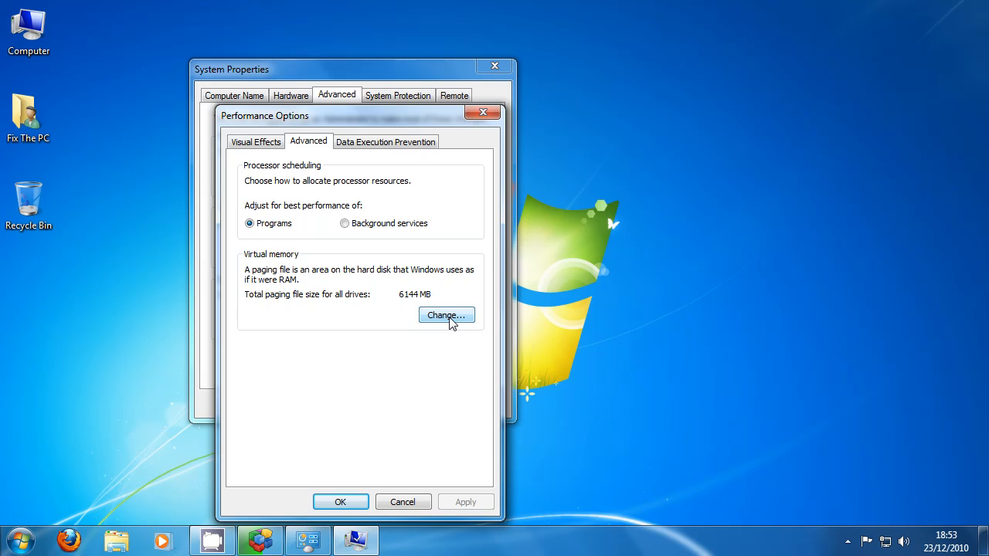
# - Review the C: page file as No paging file then Custom 6144 MB, and cancel without changes
pyautogui.click(445, 315)
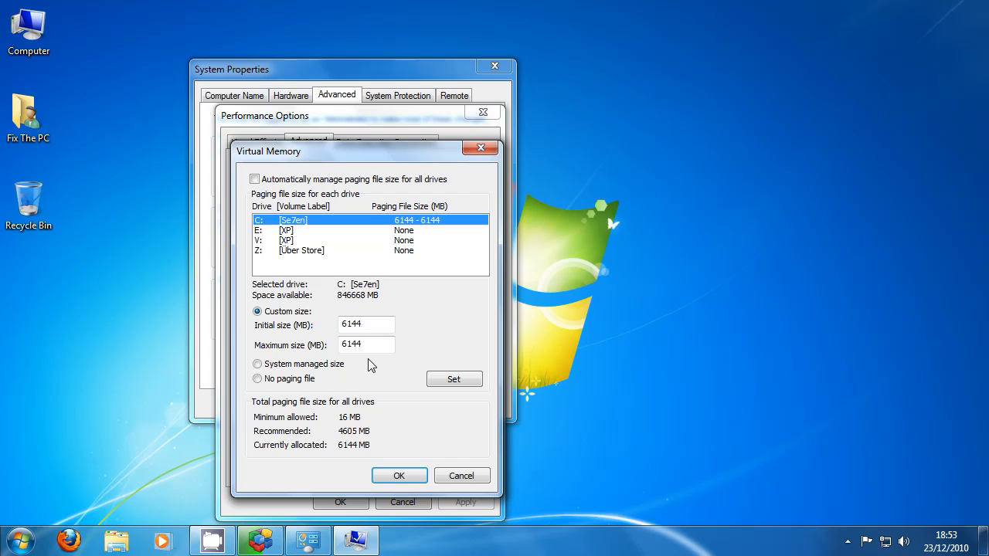
pyautogui.moveTo(255, 313)
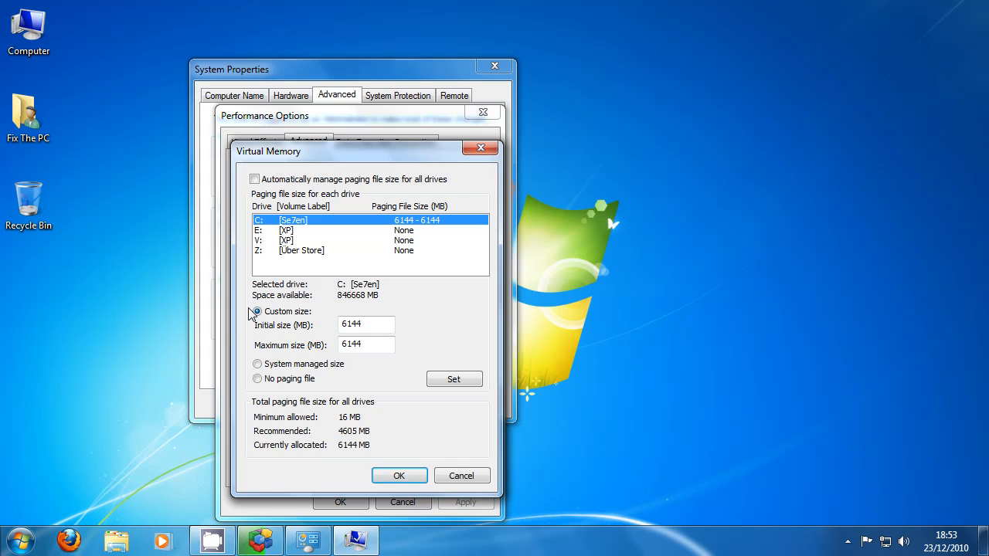
pyautogui.click(256, 379)
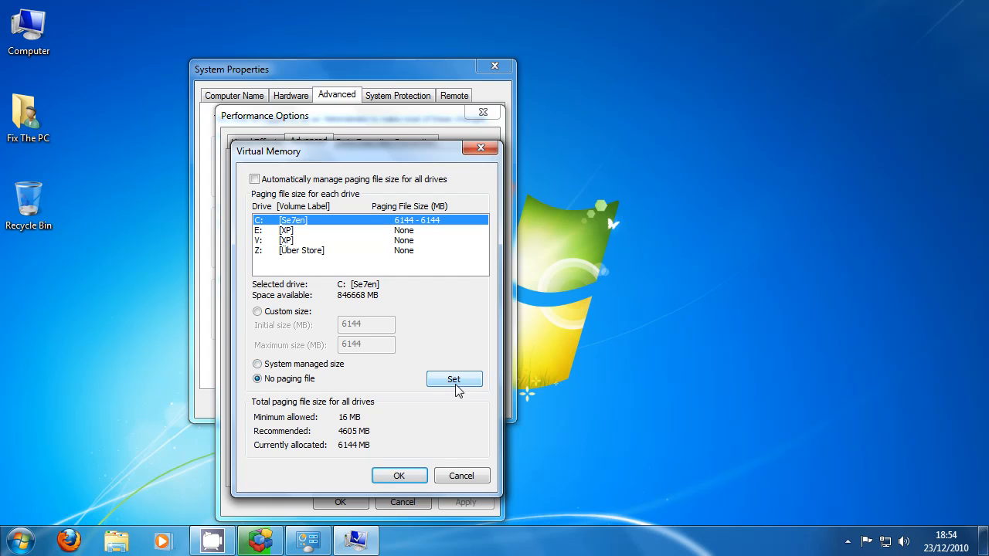
pyautogui.moveTo(303, 365)
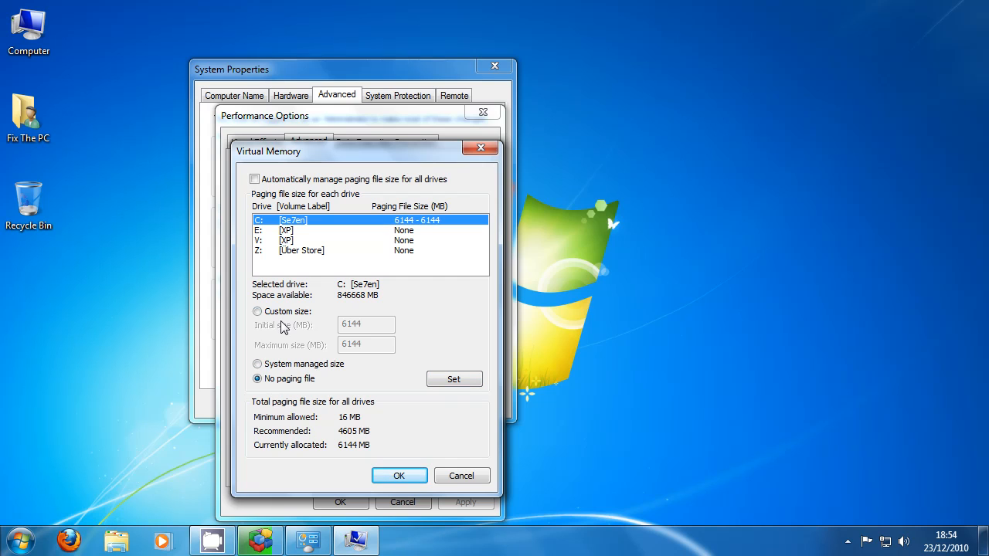
pyautogui.click(256, 313)
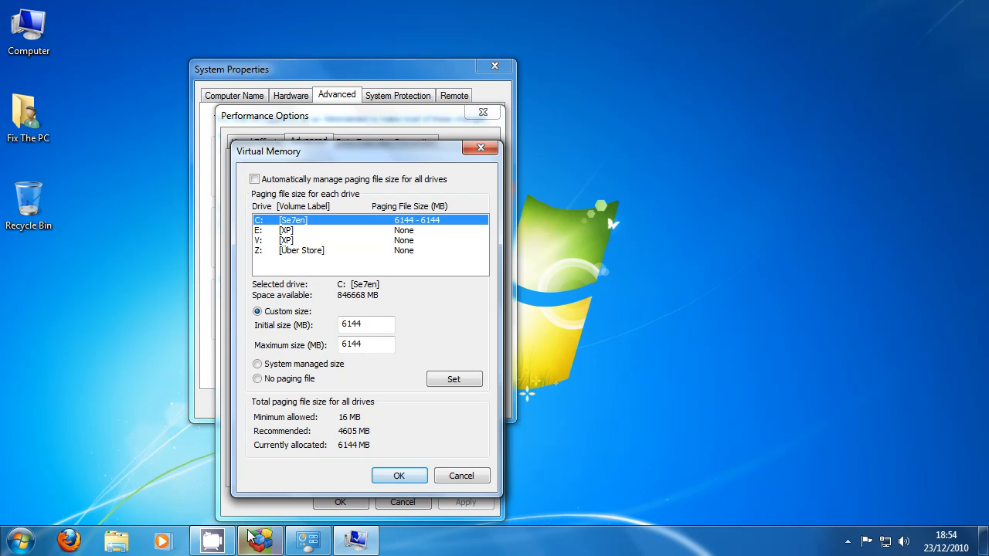
pyautogui.click(260, 541)
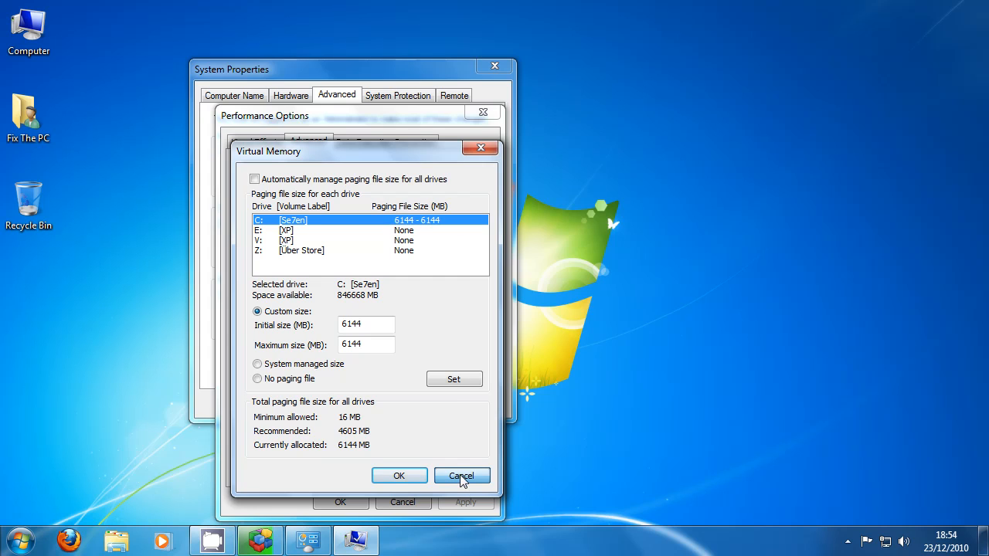
pyautogui.click(460, 476)
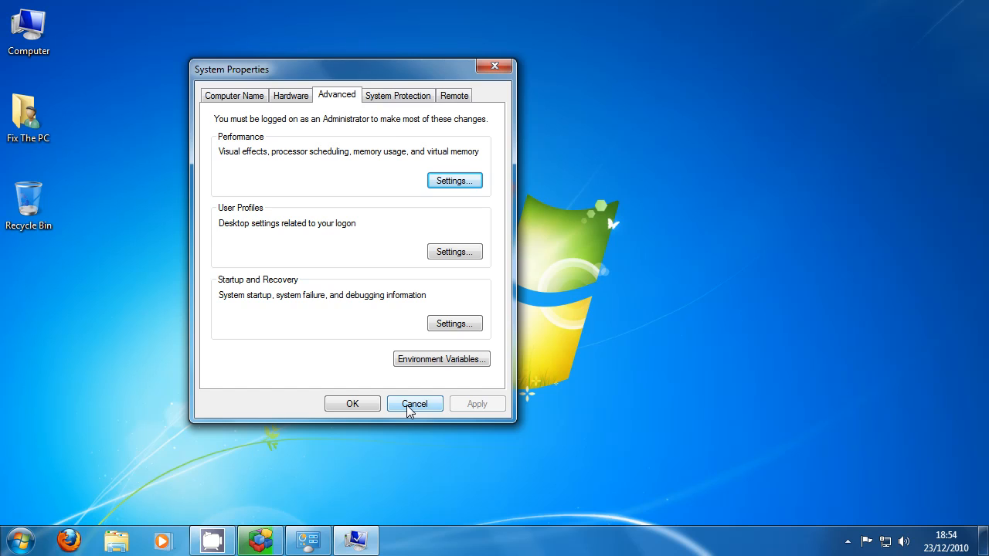
# - Close System Properties, stop the C: defrag partway and restore the Defraggler window
pyautogui.click(414, 403)
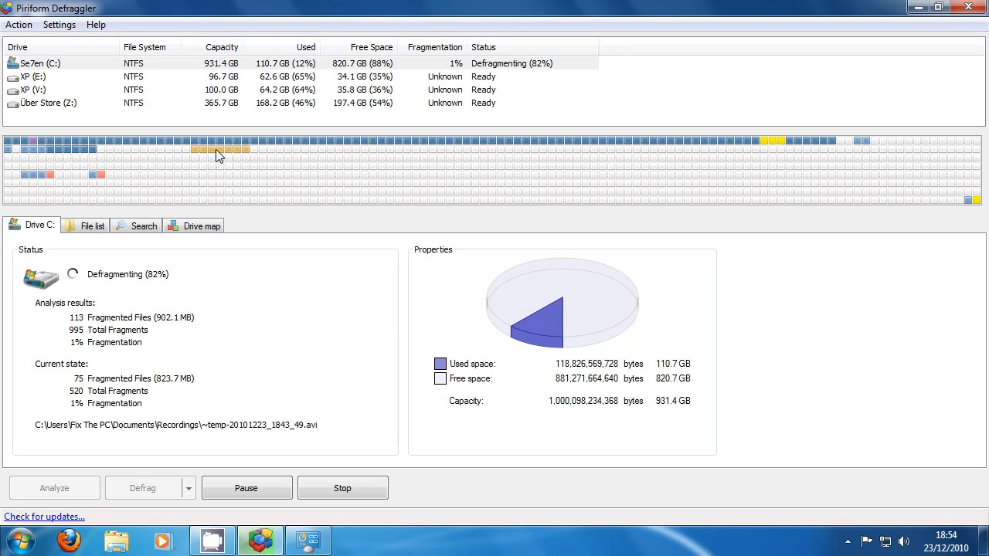
pyautogui.moveTo(266, 291)
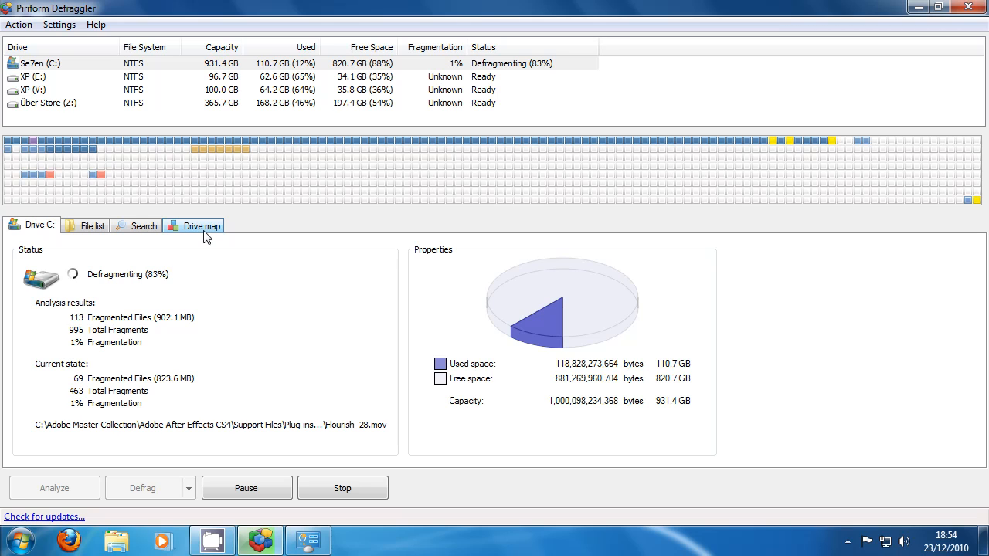
pyautogui.click(343, 489)
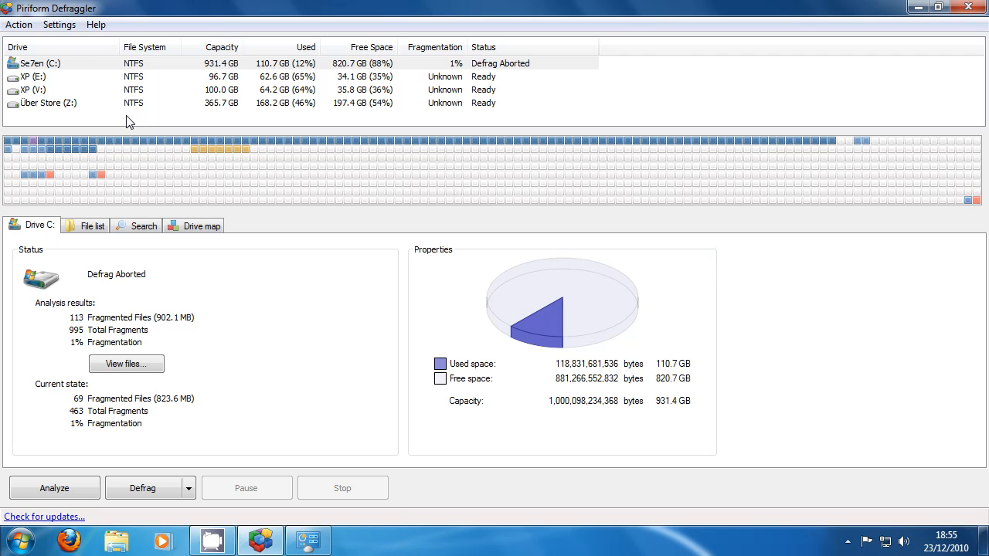
pyautogui.moveTo(185, 110)
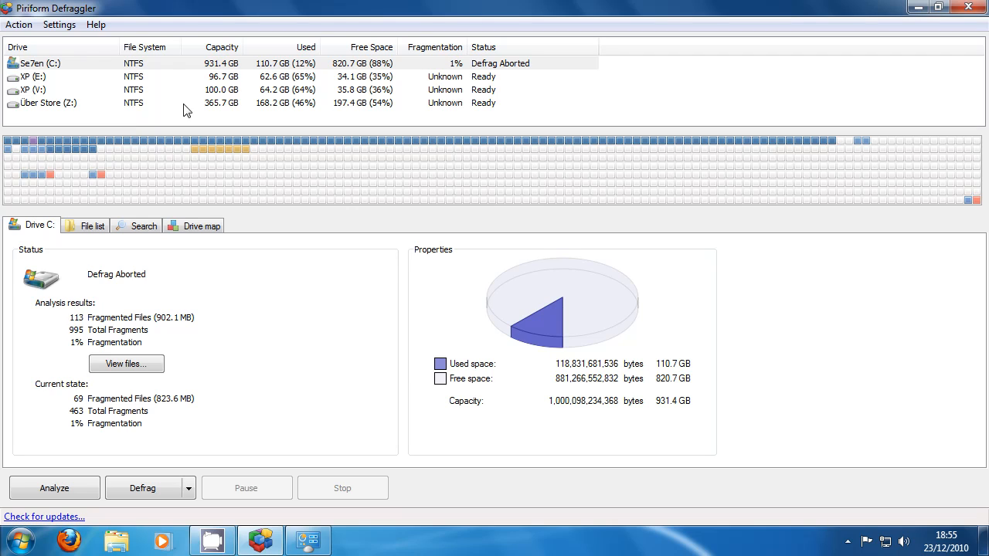
pyautogui.moveTo(148, 105)
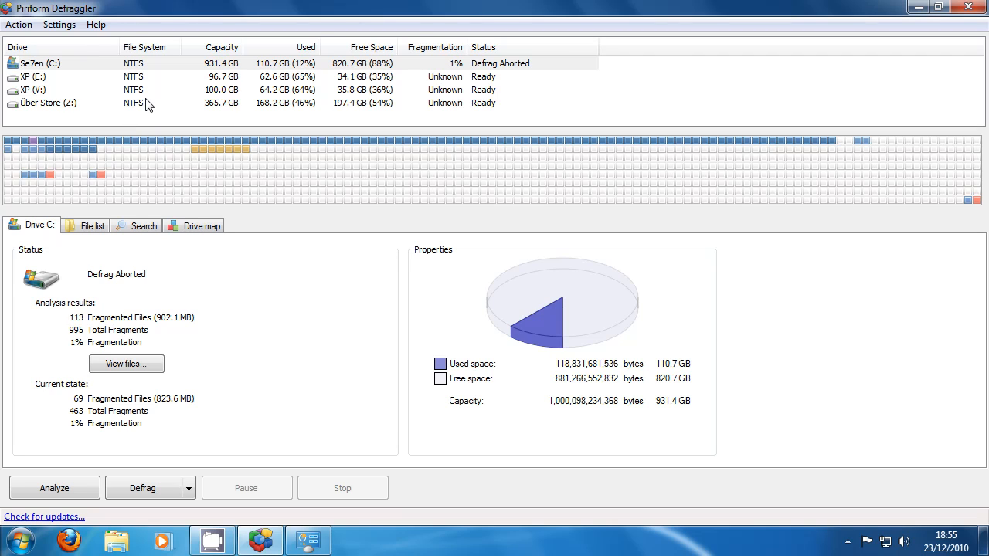
pyautogui.moveTo(148, 127)
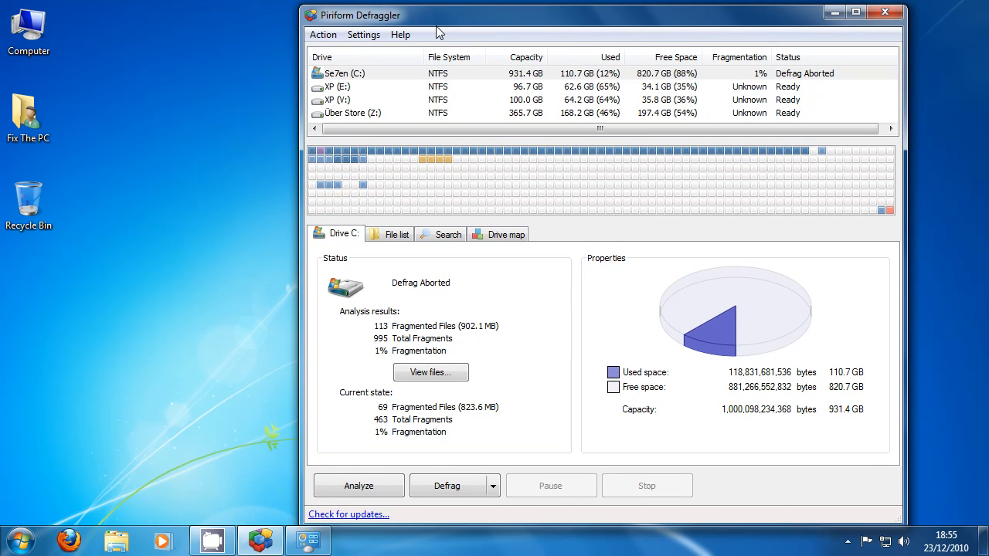
pyautogui.moveTo(448, 485)
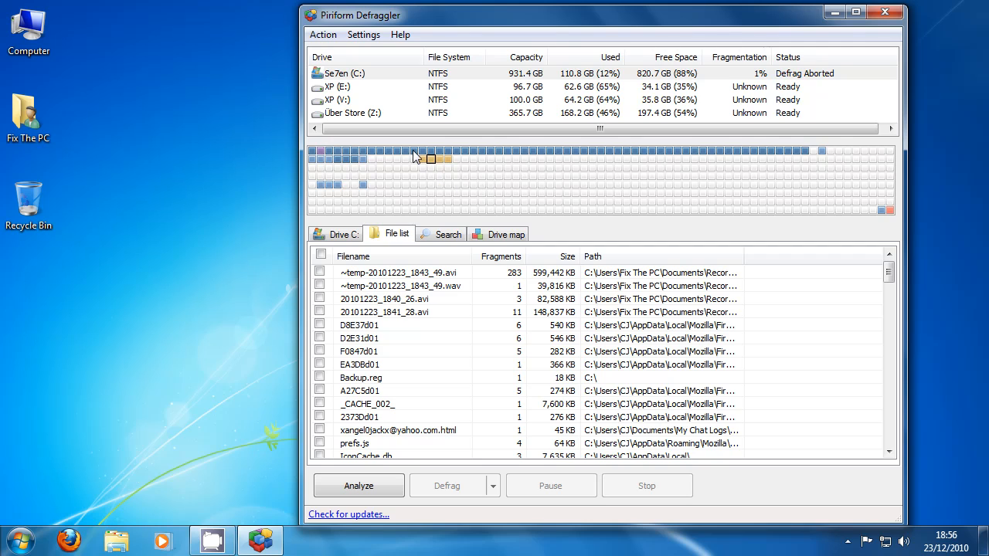
pyautogui.click(340, 234)
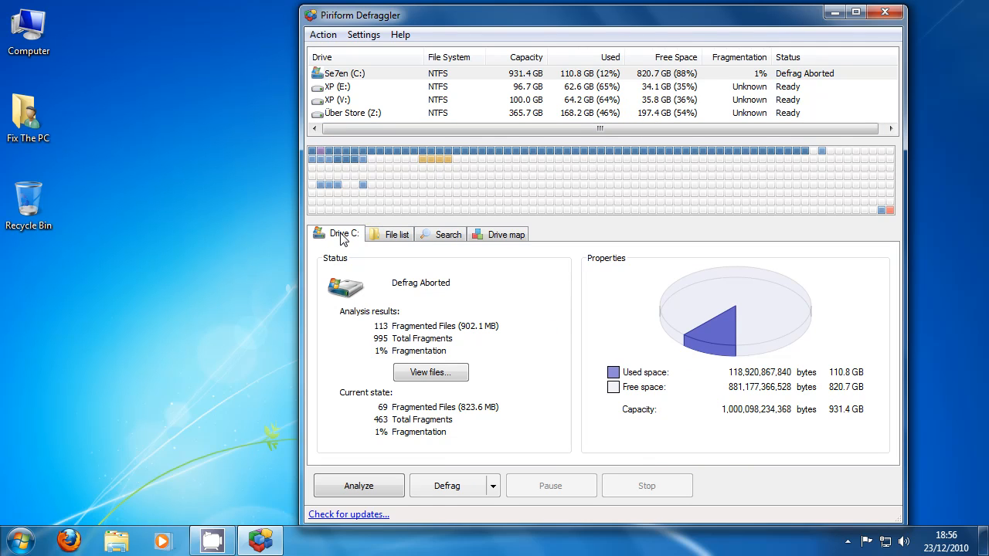
pyautogui.moveTo(433, 318)
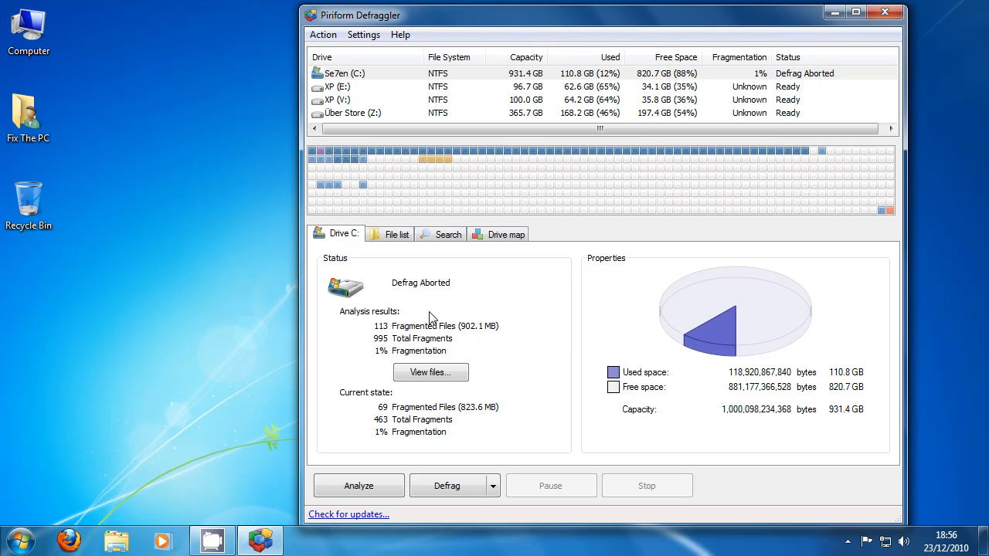
pyautogui.moveTo(445, 162)
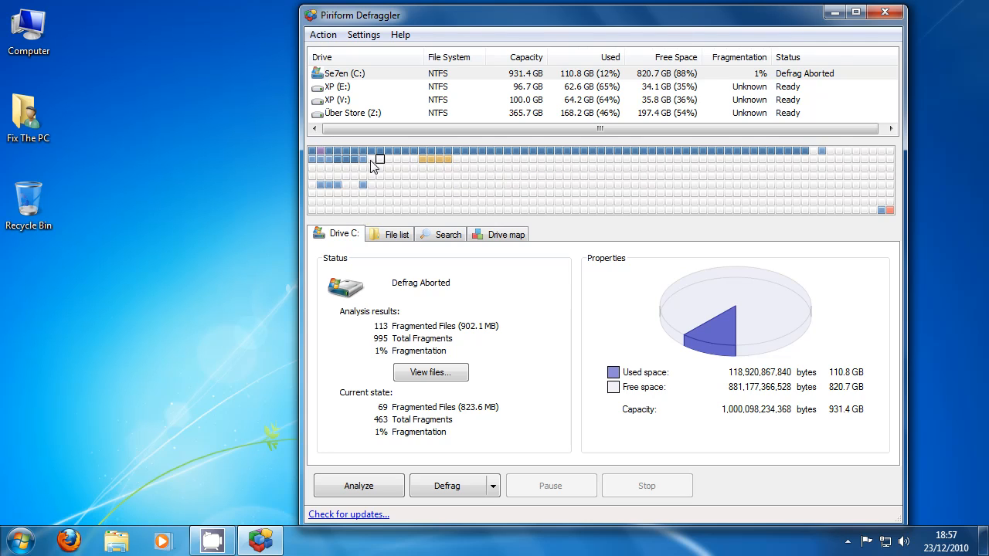
pyautogui.moveTo(415, 163)
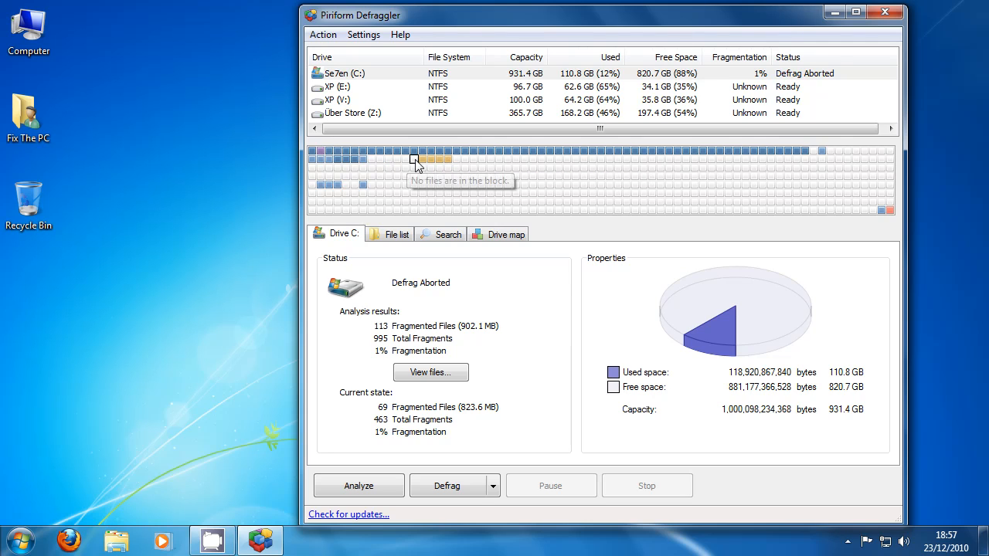
pyautogui.moveTo(374, 164)
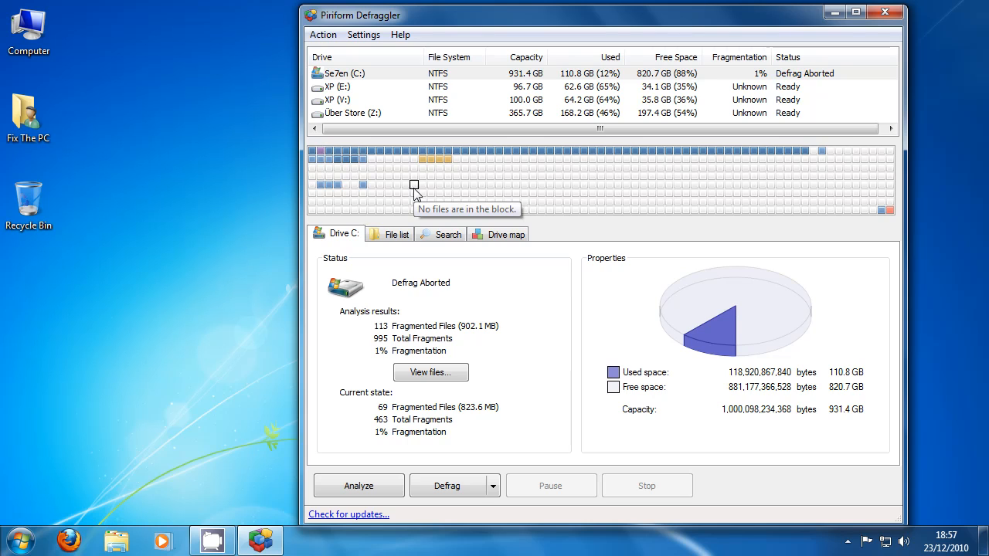
pyautogui.moveTo(402, 125)
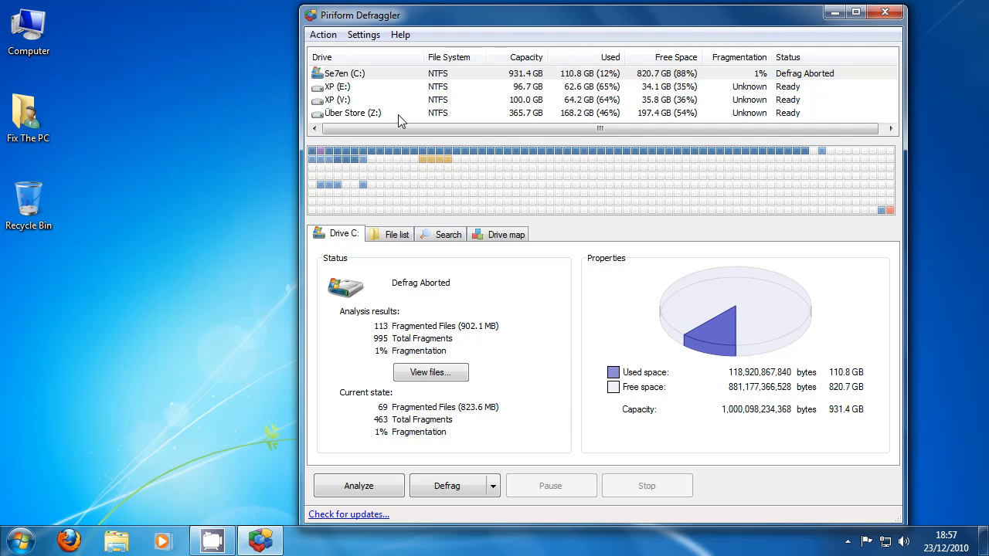
pyautogui.moveTo(386, 125)
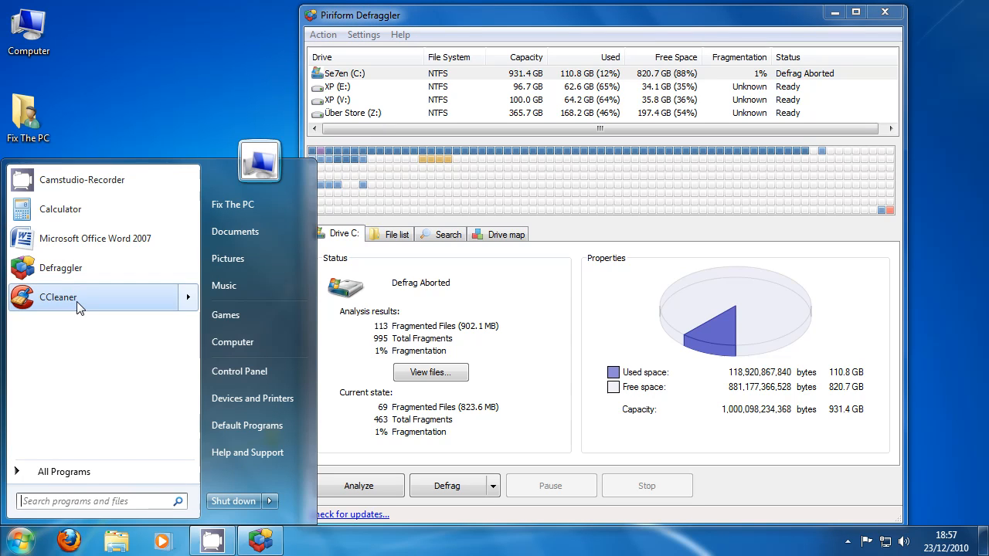
pyautogui.moveTo(50, 306)
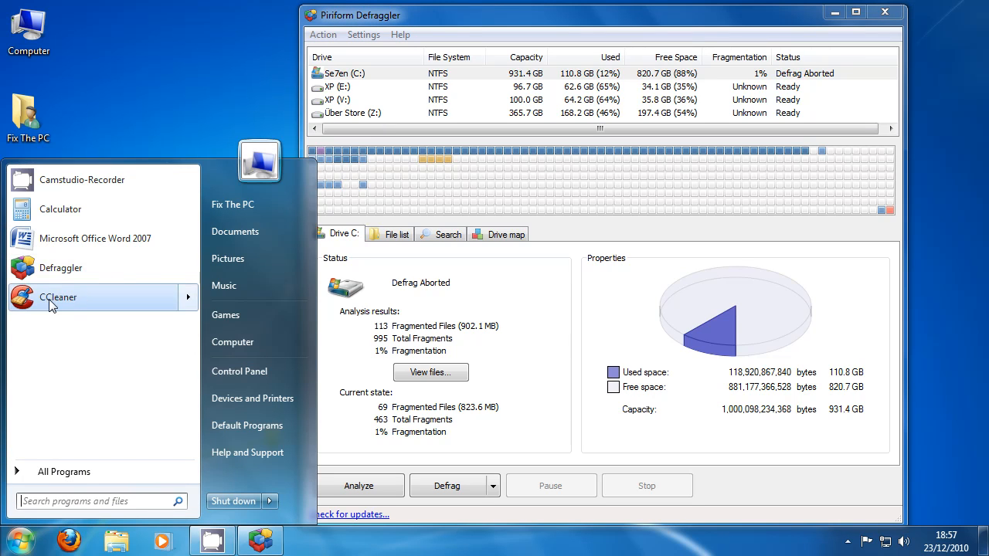
pyautogui.click(498, 301)
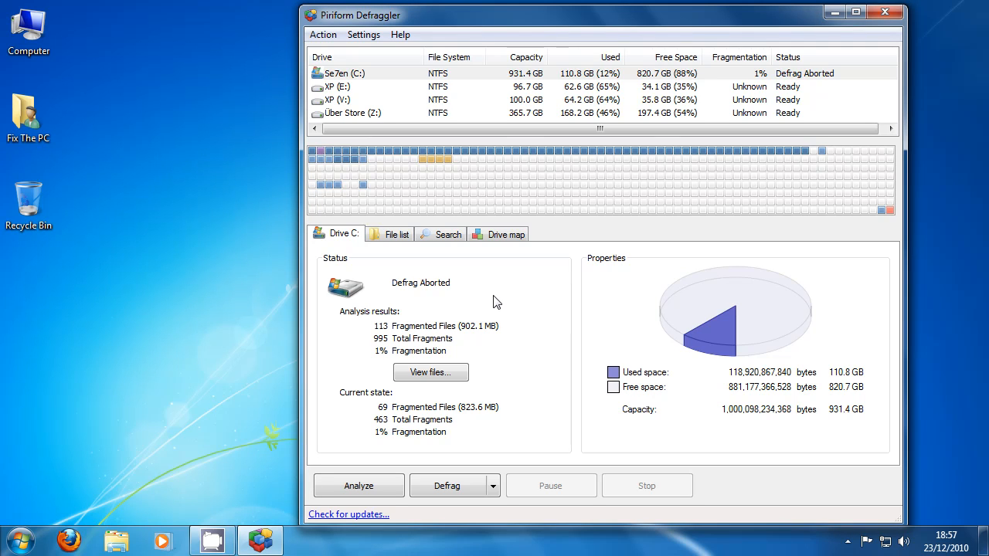
# - Run a Quick Defrag on the Uber Store (Z:) drive until it finishes
pyautogui.click(352, 113)
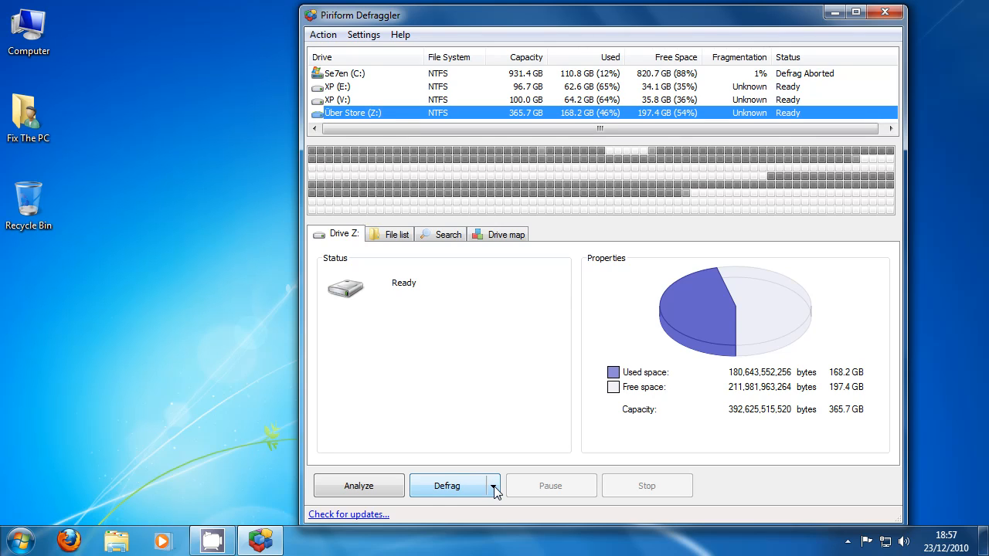
pyautogui.click(495, 492)
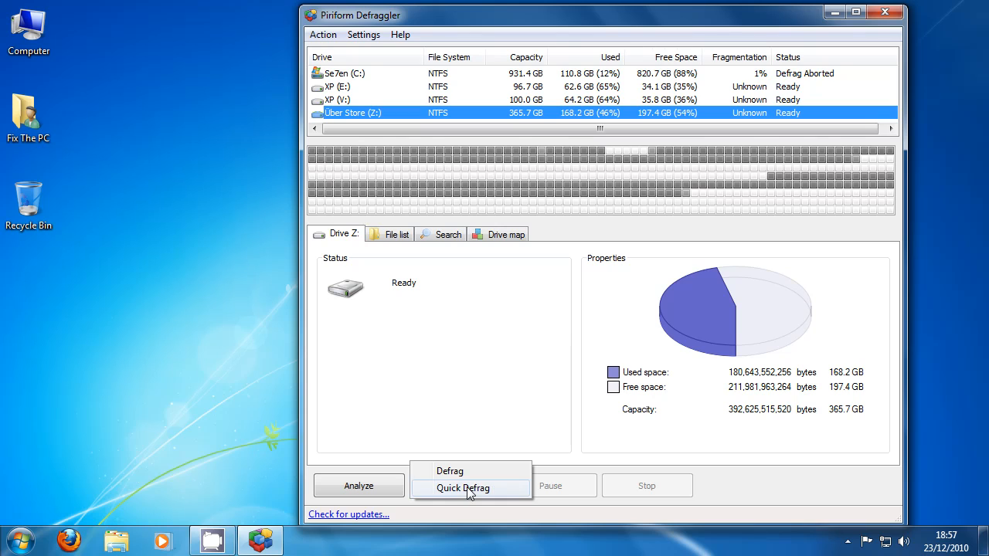
pyautogui.moveTo(487, 493)
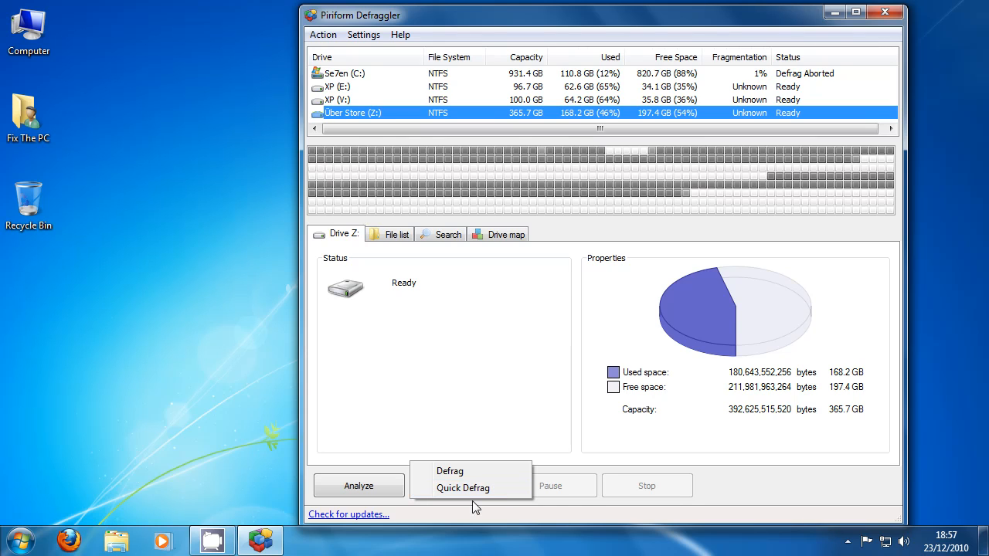
pyautogui.click(452, 470)
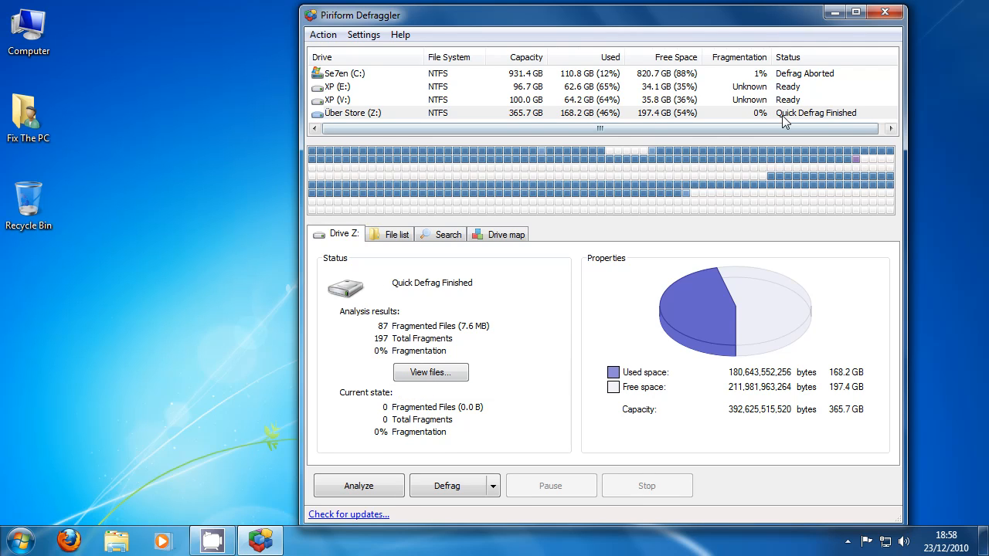
pyautogui.moveTo(516, 193)
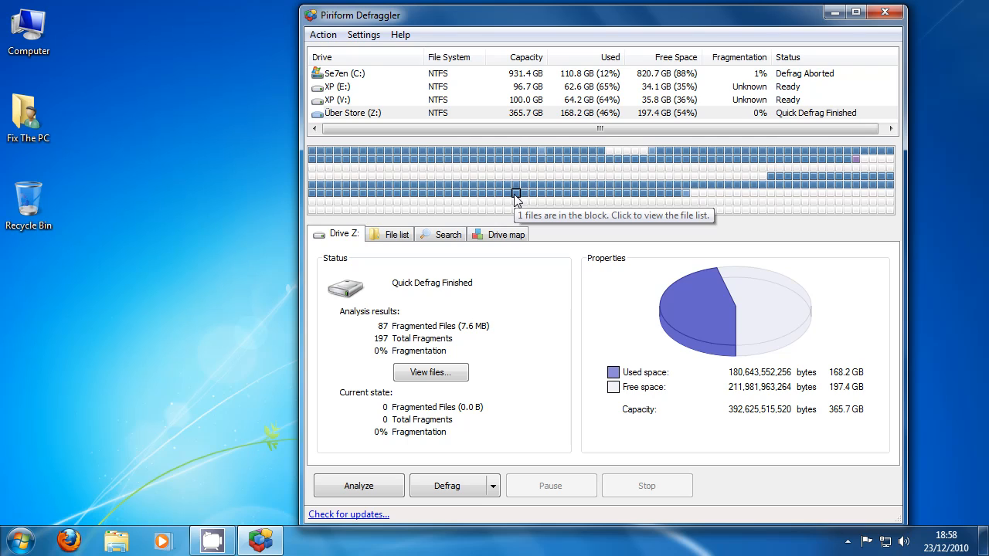
pyautogui.moveTo(507, 185)
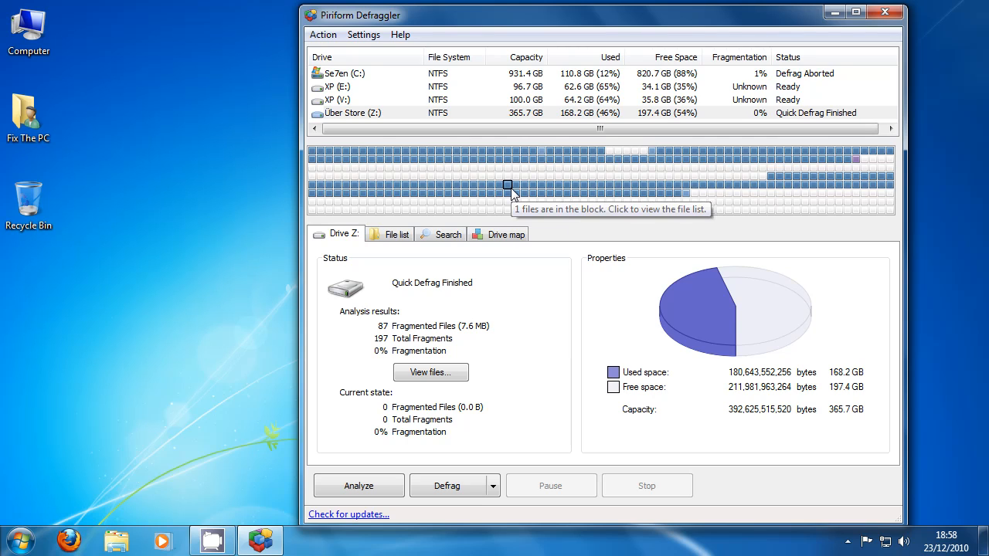
pyautogui.moveTo(448, 485)
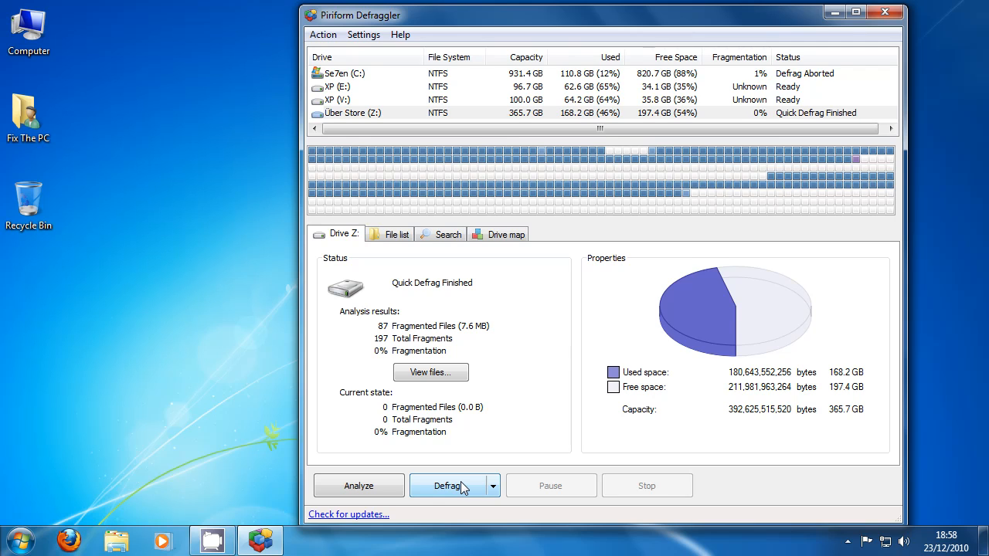
# - Reselect the C: drive and close Defraggler, returning to the Windows desktop
pyautogui.click(343, 73)
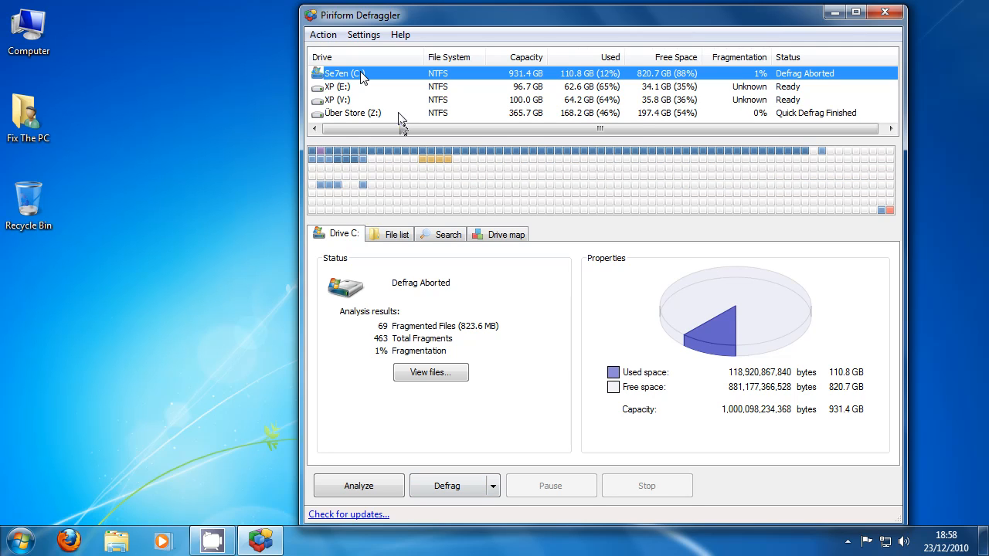
pyautogui.moveTo(349, 90)
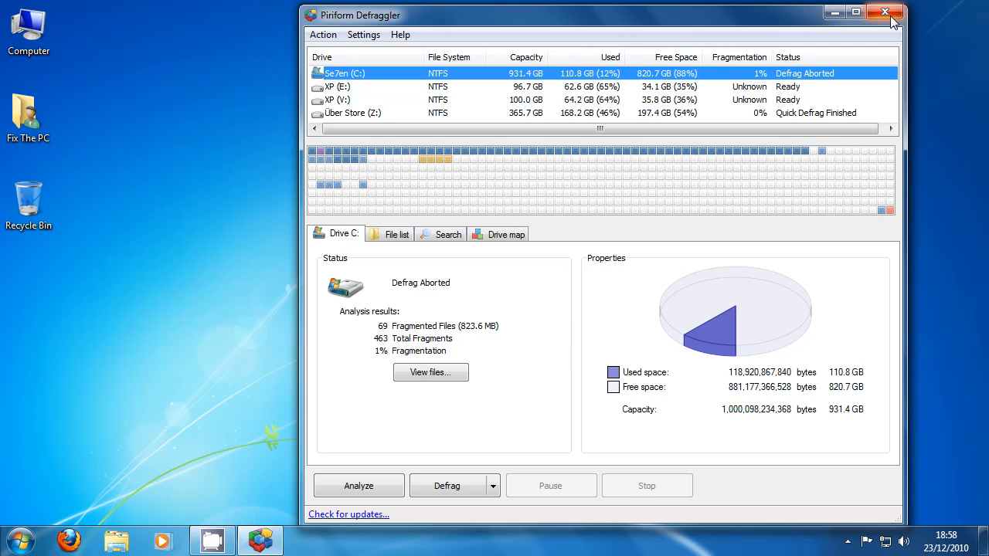
pyautogui.click(884, 12)
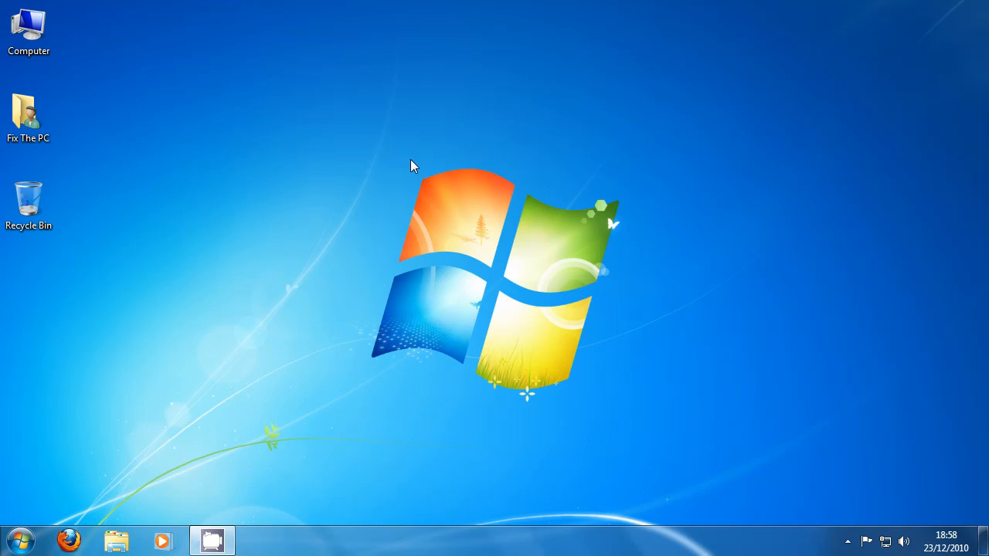